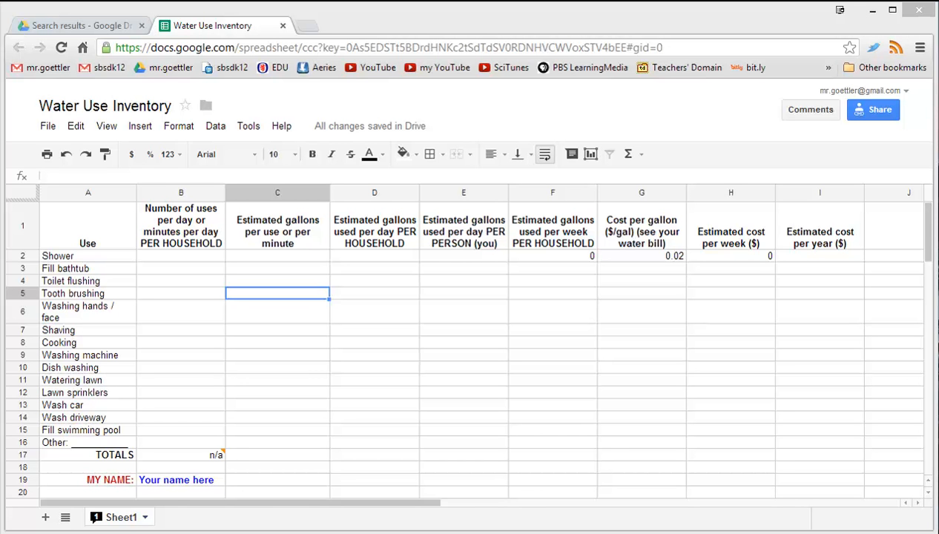
{"action": "mouse_move", "coordinate": [253, 344]}
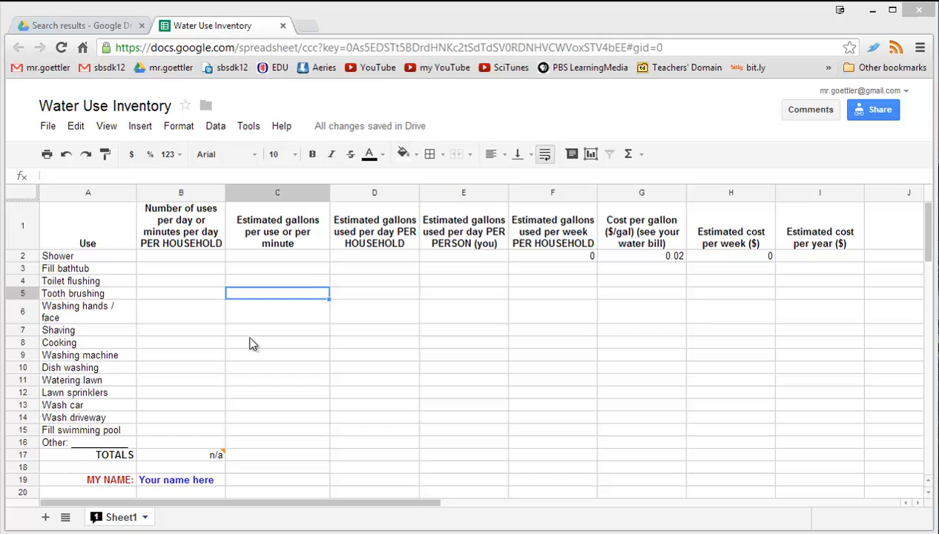
- Open the File menu of the Water Use Inventory spreadsheet
{"action": "left_click", "coordinate": [48, 125]}
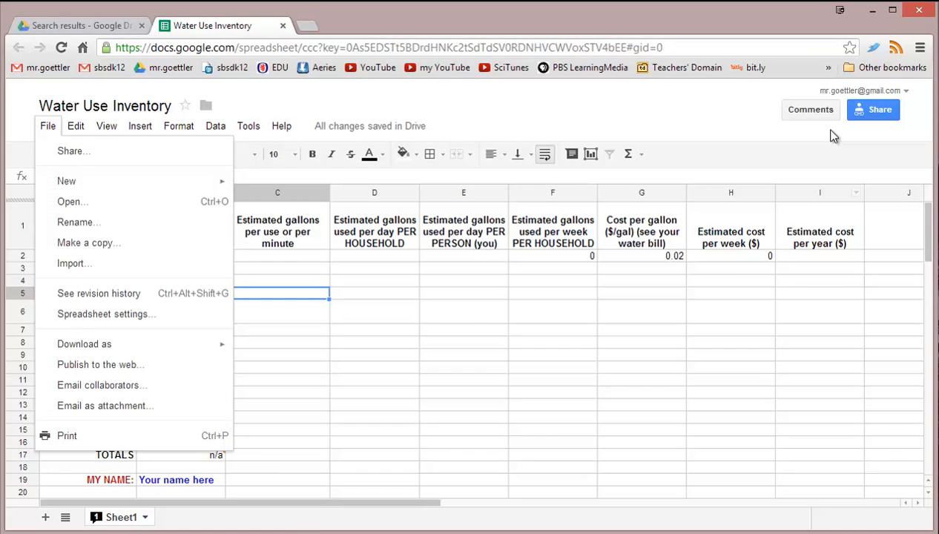
{"action": "mouse_move", "coordinate": [840, 91]}
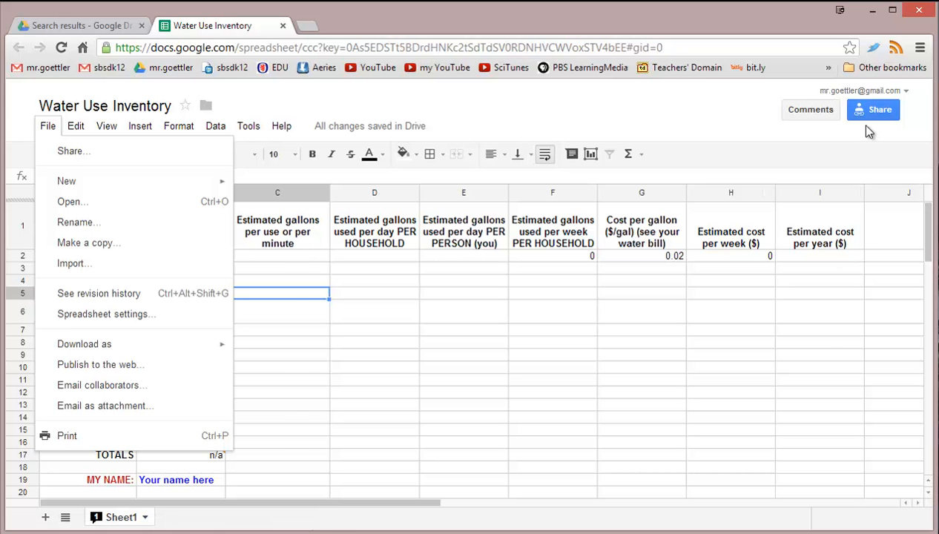
- Review the link sharing settings (anyone with the link can view) and close them
{"action": "left_click", "coordinate": [872, 109]}
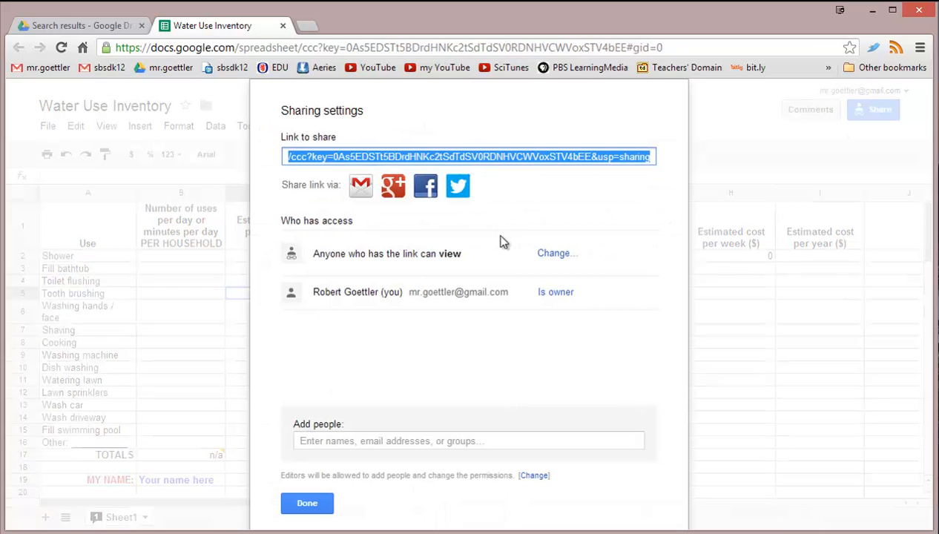
{"action": "mouse_move", "coordinate": [551, 263]}
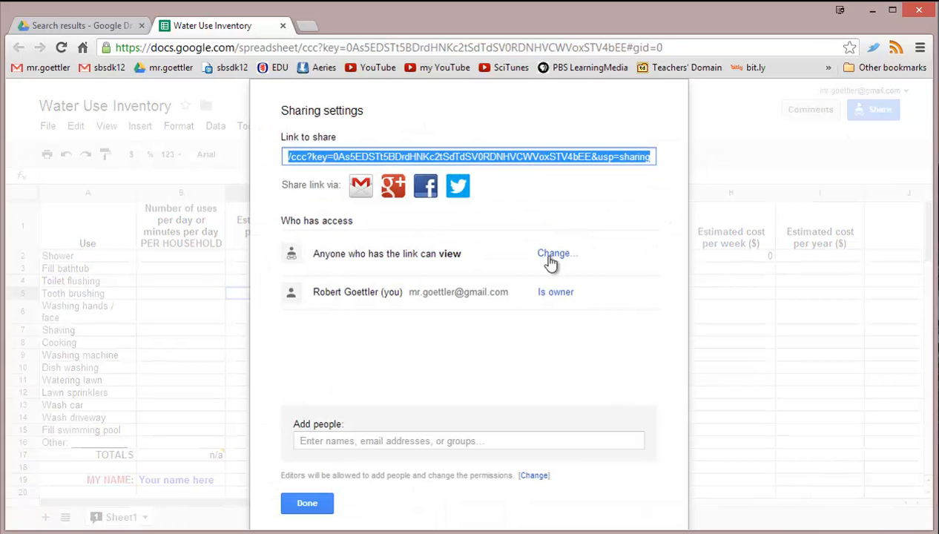
{"action": "mouse_move", "coordinate": [365, 246]}
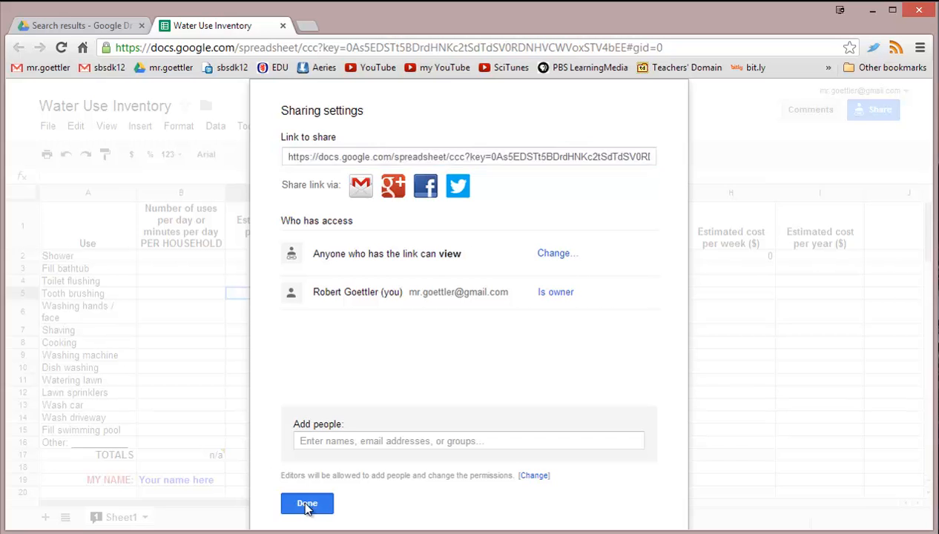
{"action": "left_click", "coordinate": [306, 504]}
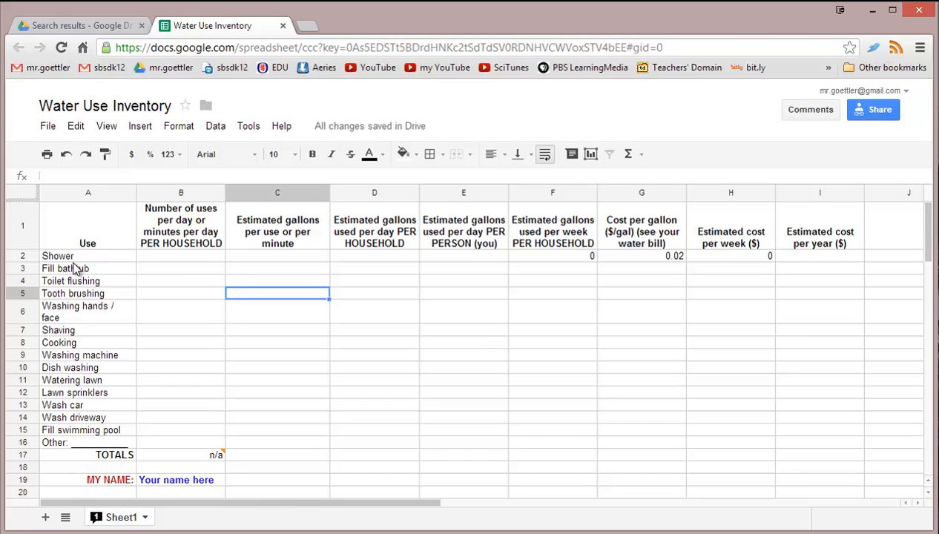
{"action": "mouse_move", "coordinate": [56, 269]}
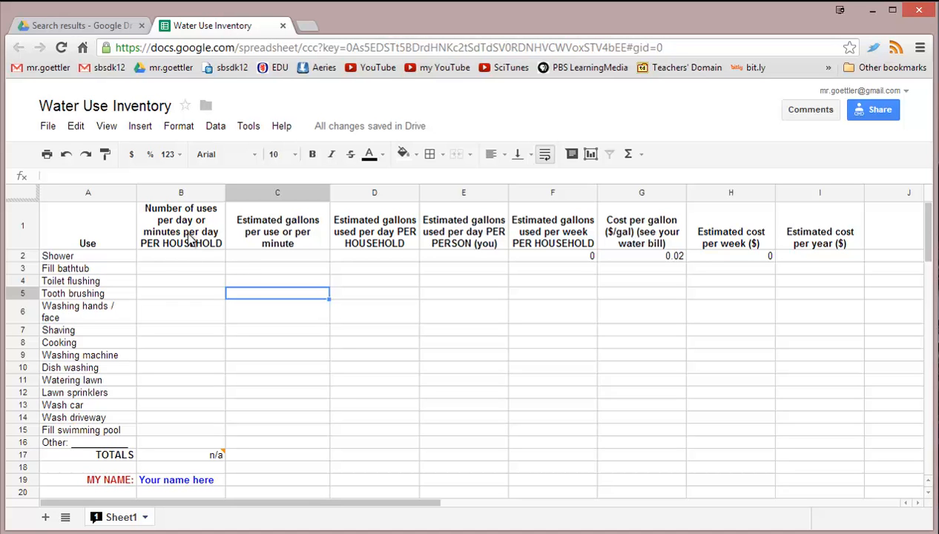
{"action": "mouse_move", "coordinate": [182, 246]}
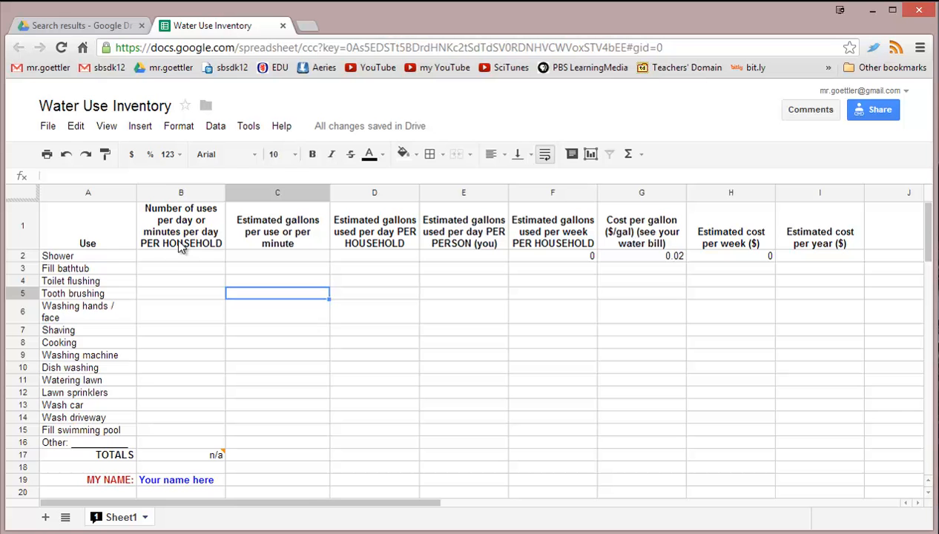
- Enter Shower's 40 uses per day in B2 and 4 gallons per use in C2
{"action": "left_click", "coordinate": [180, 256]}
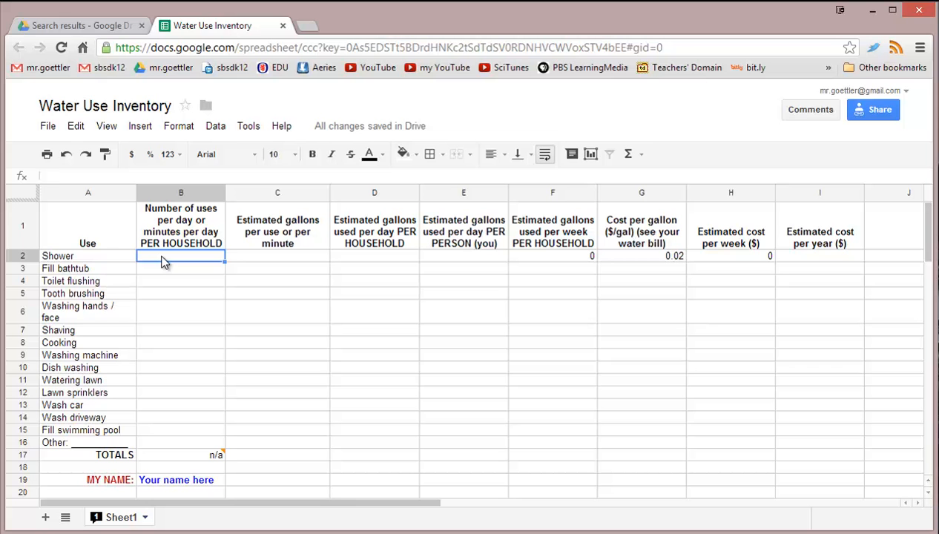
{"action": "type", "text": "40"}
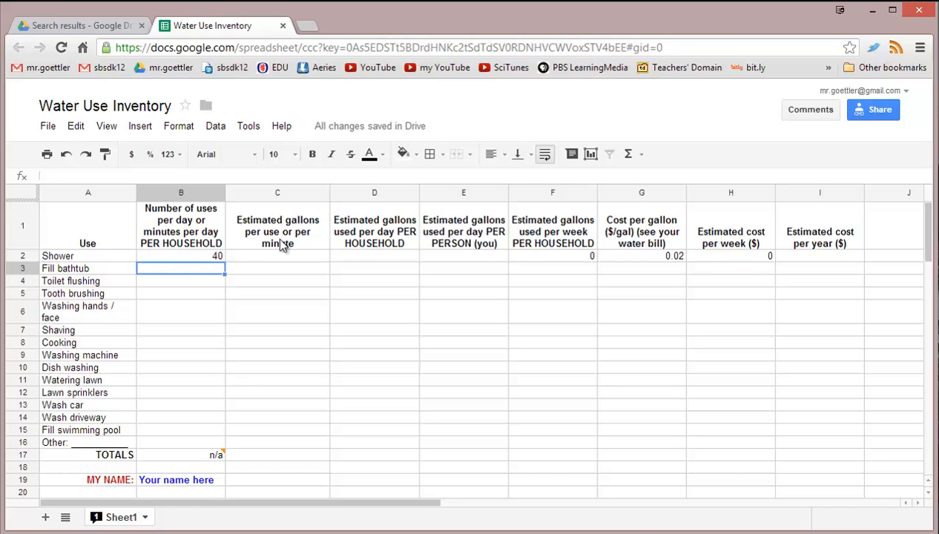
{"action": "mouse_move", "coordinate": [273, 258]}
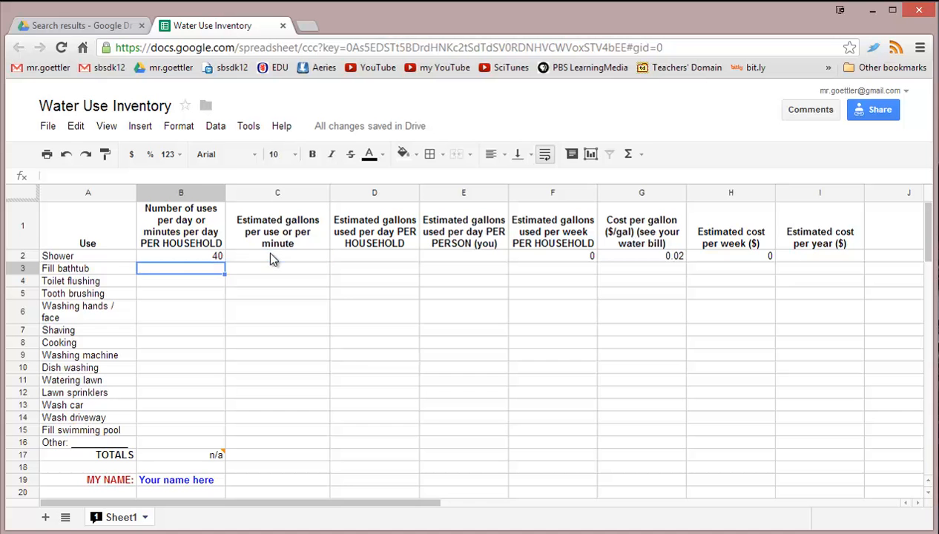
{"action": "left_click", "coordinate": [278, 256]}
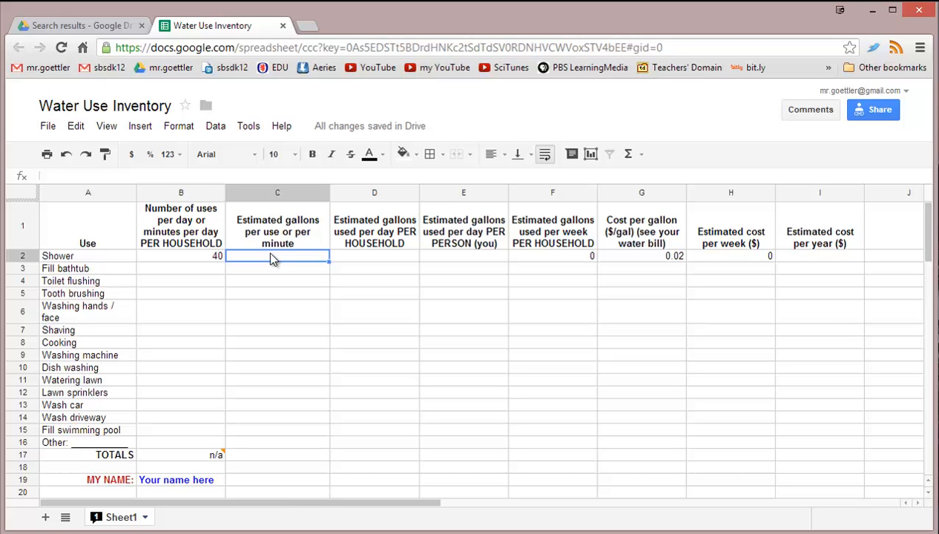
{"action": "type", "text": "4"}
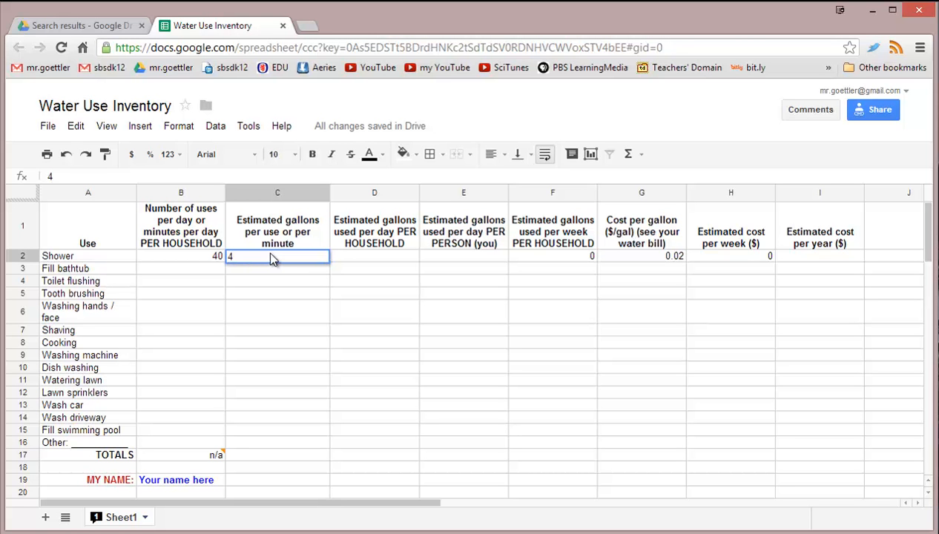
{"action": "key", "text": "enter"}
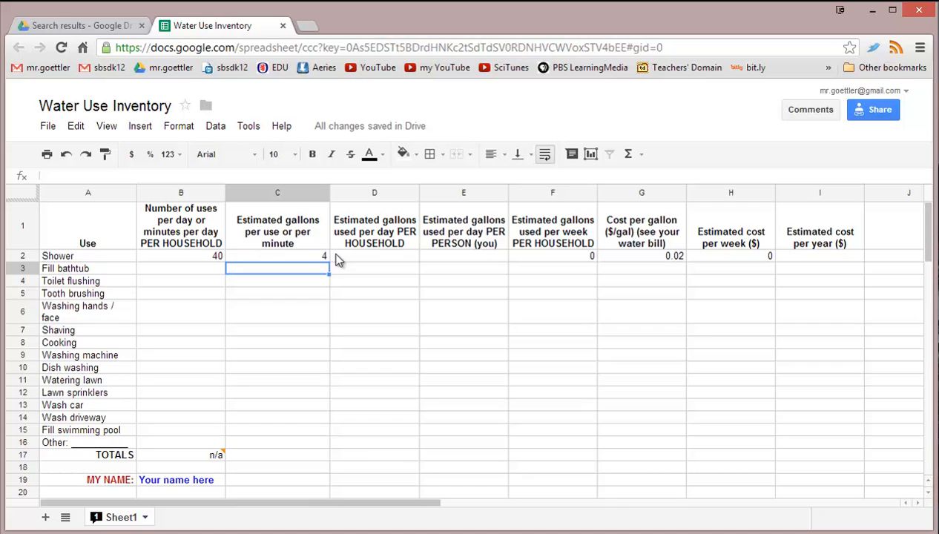
{"action": "mouse_move", "coordinate": [385, 236]}
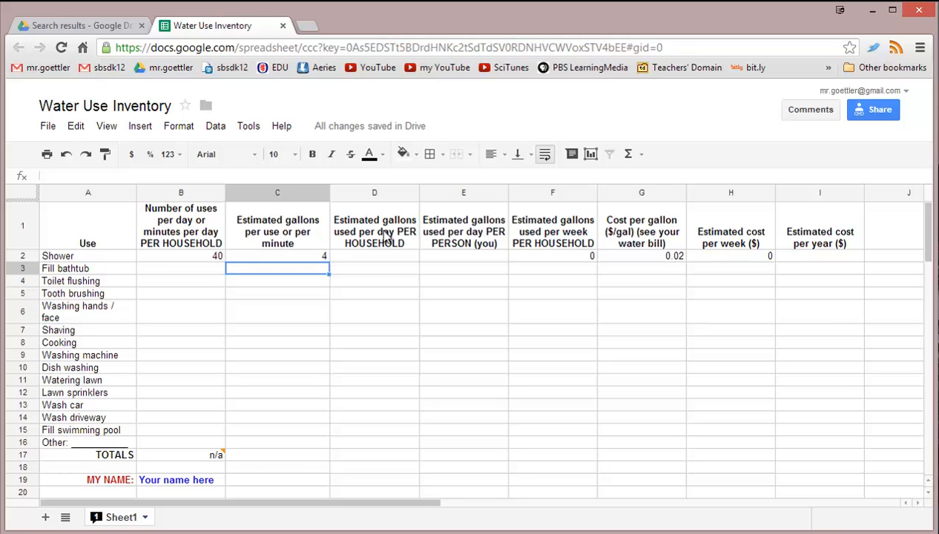
{"action": "left_click", "coordinate": [374, 255]}
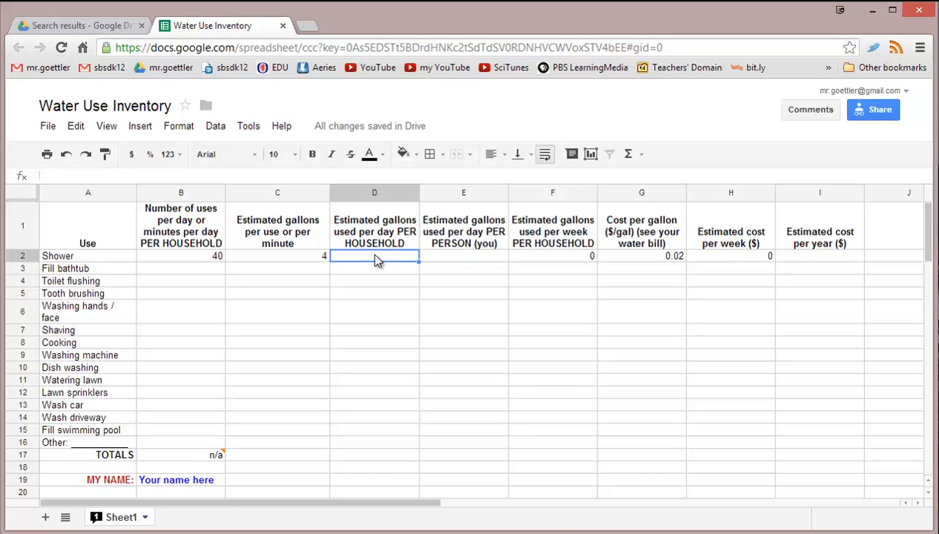
- Enter =B2*C2 in D2, then change Shower's gallons per use in C2 to 3
{"action": "type", "text": "="}
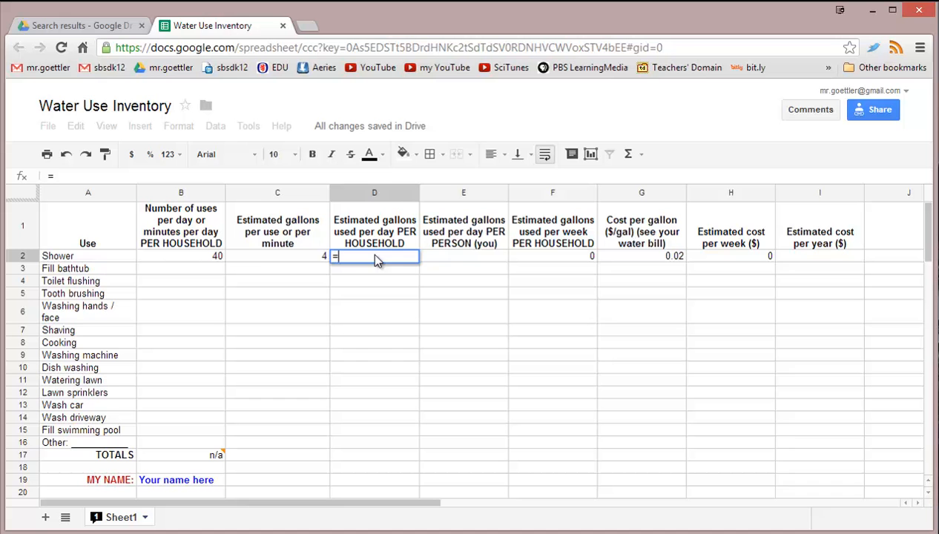
{"action": "mouse_move", "coordinate": [192, 264]}
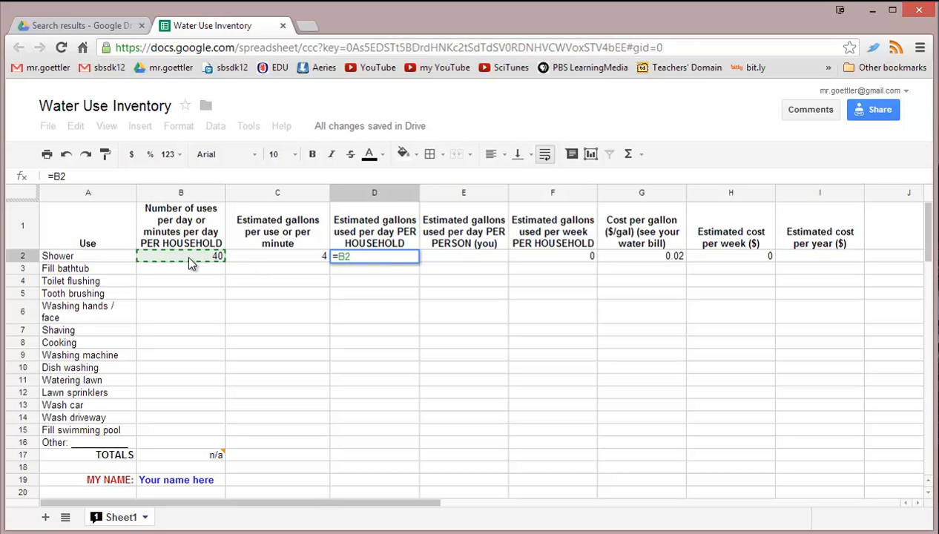
{"action": "left_click", "coordinate": [277, 256]}
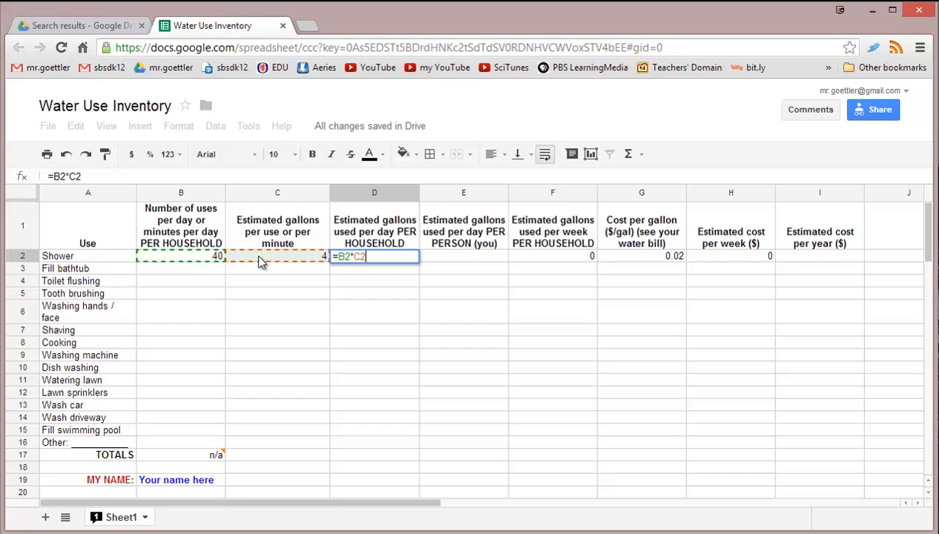
{"action": "key", "text": "enter"}
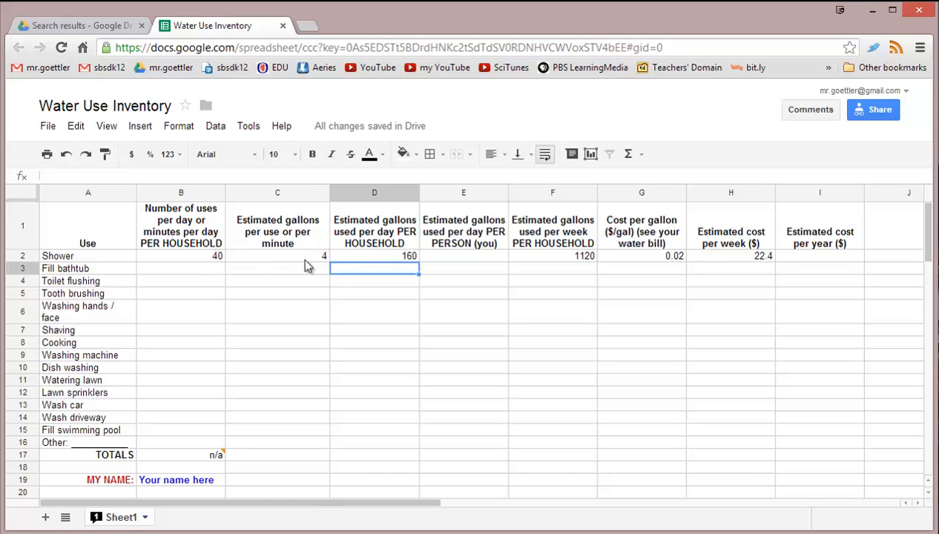
{"action": "left_click", "coordinate": [277, 255]}
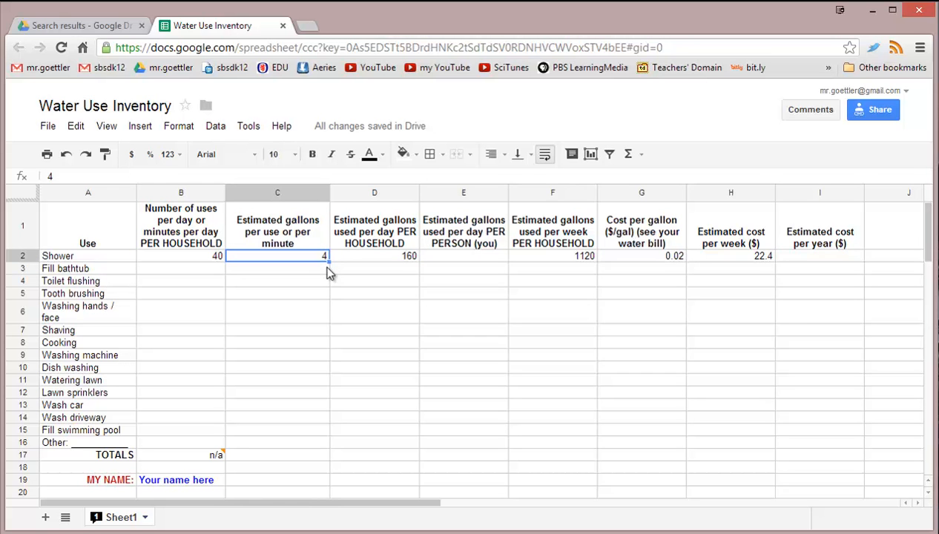
{"action": "type", "text": "3"}
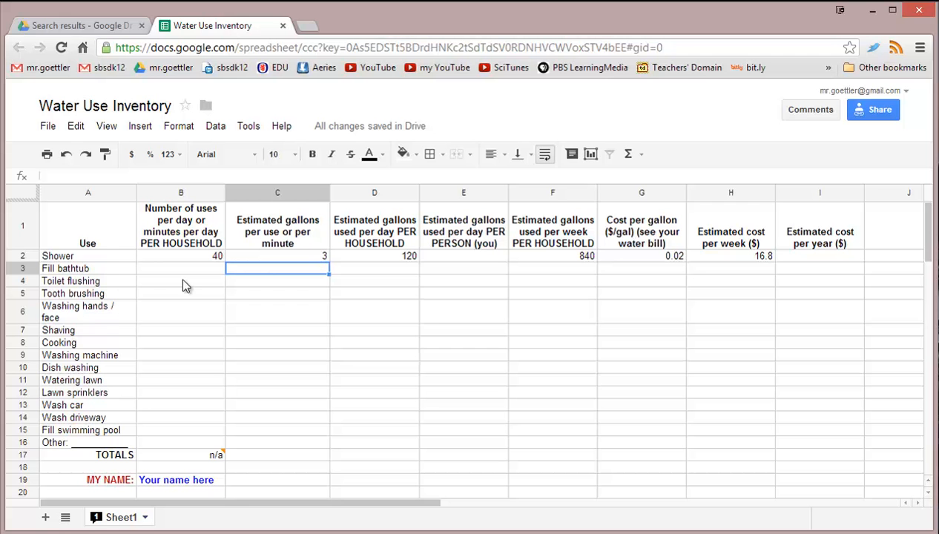
{"action": "mouse_move", "coordinate": [213, 251]}
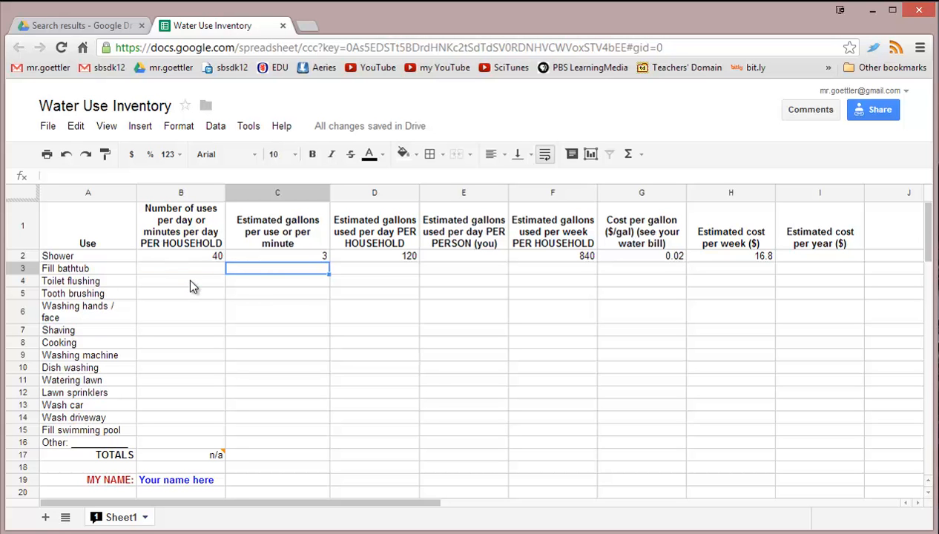
- Enter 12 toilet flushes per day in B4 and 5 gallons per flush from the handout
{"action": "left_click", "coordinate": [181, 280]}
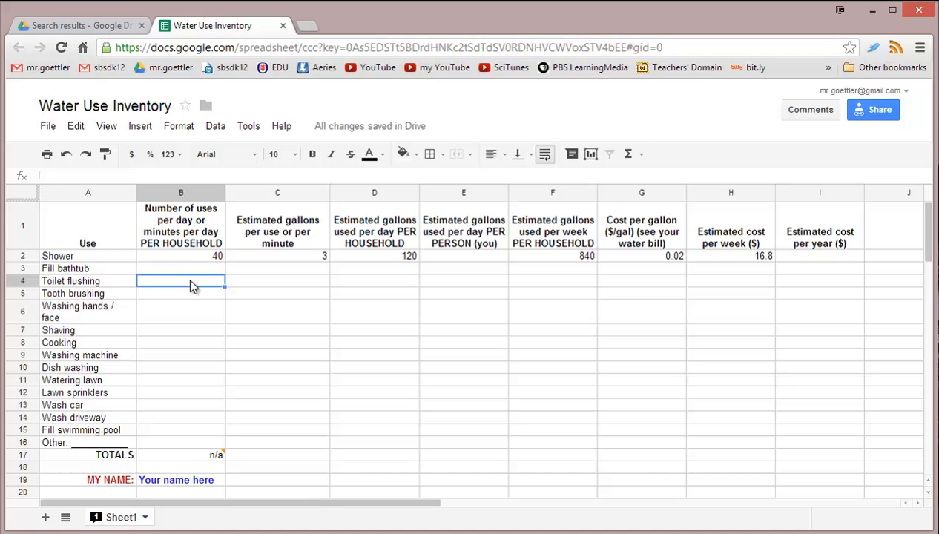
{"action": "type", "text": "12"}
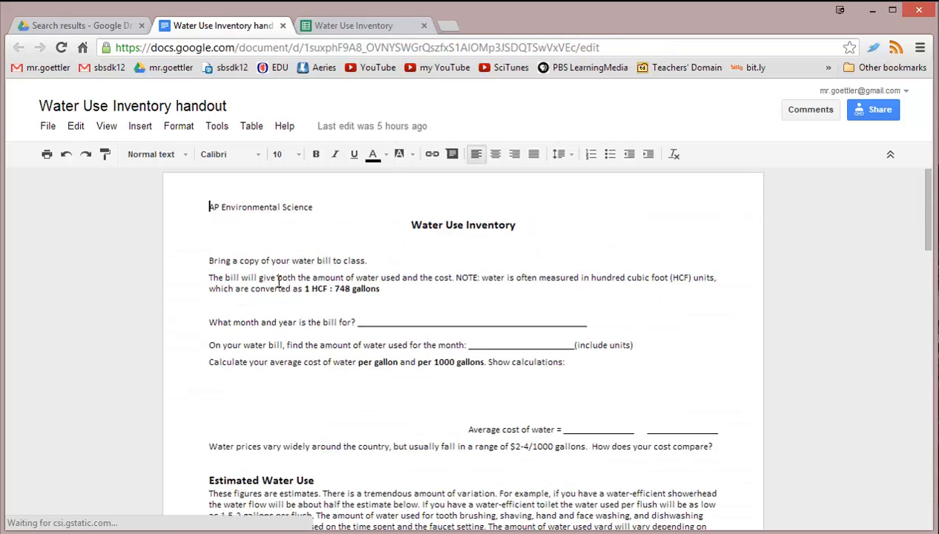
{"action": "scroll", "scroll_direction": "down", "scroll_amount": 3}
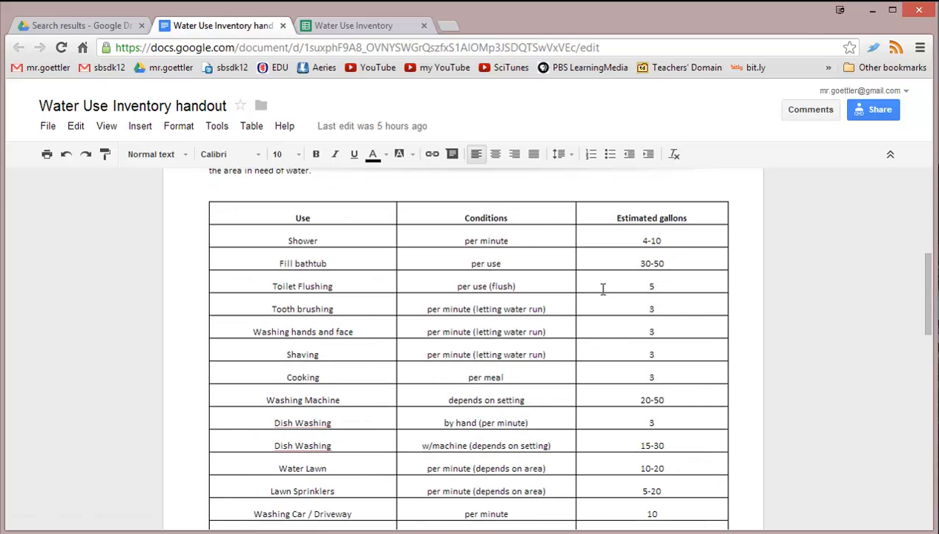
{"action": "mouse_move", "coordinate": [533, 118]}
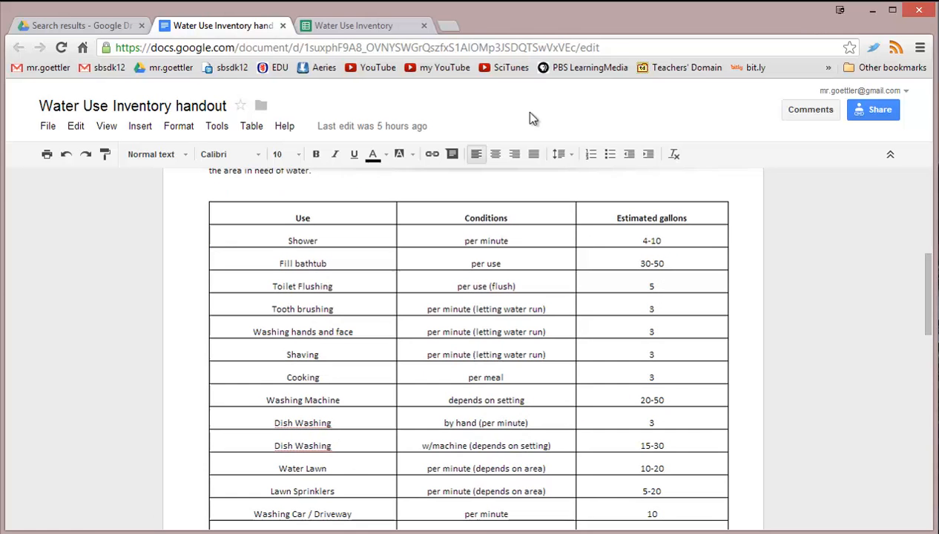
{"action": "left_click", "coordinate": [364, 25]}
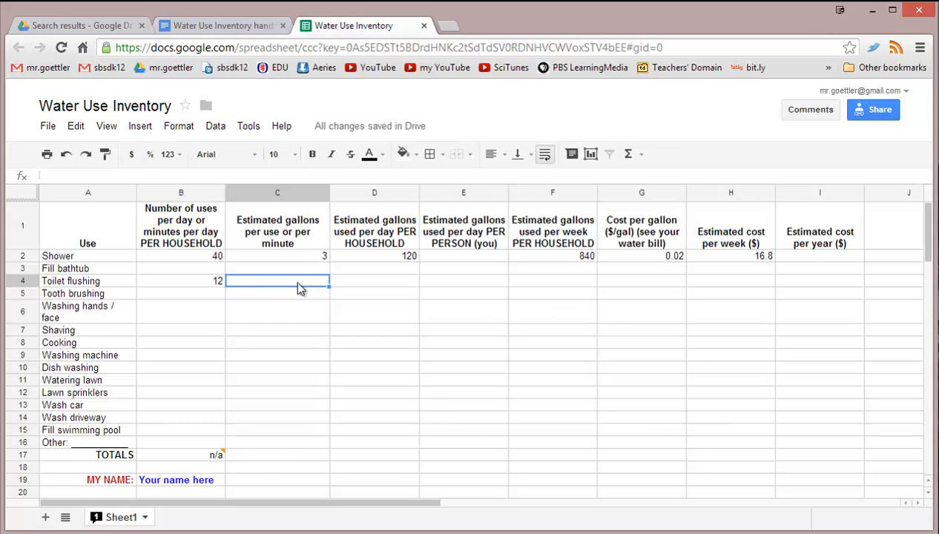
{"action": "type", "text": "5"}
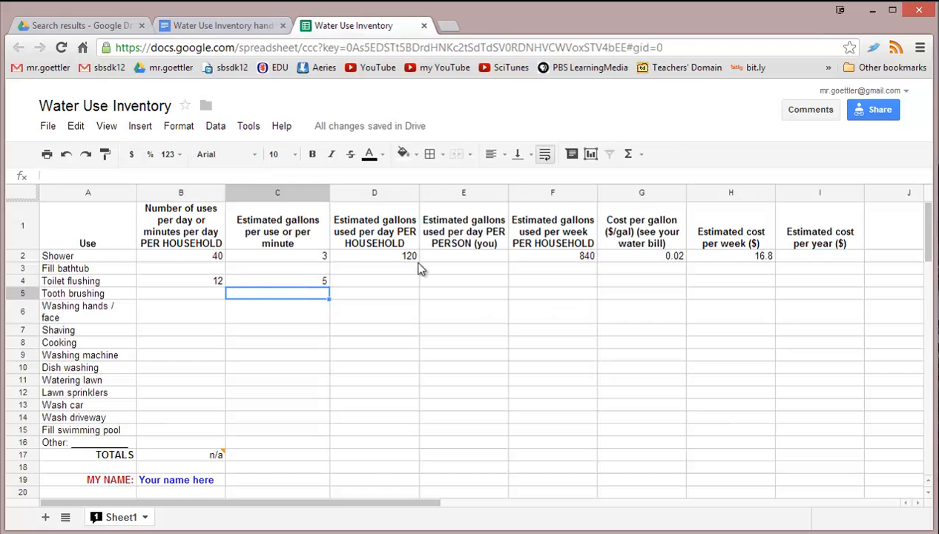
{"action": "left_click", "coordinate": [374, 255]}
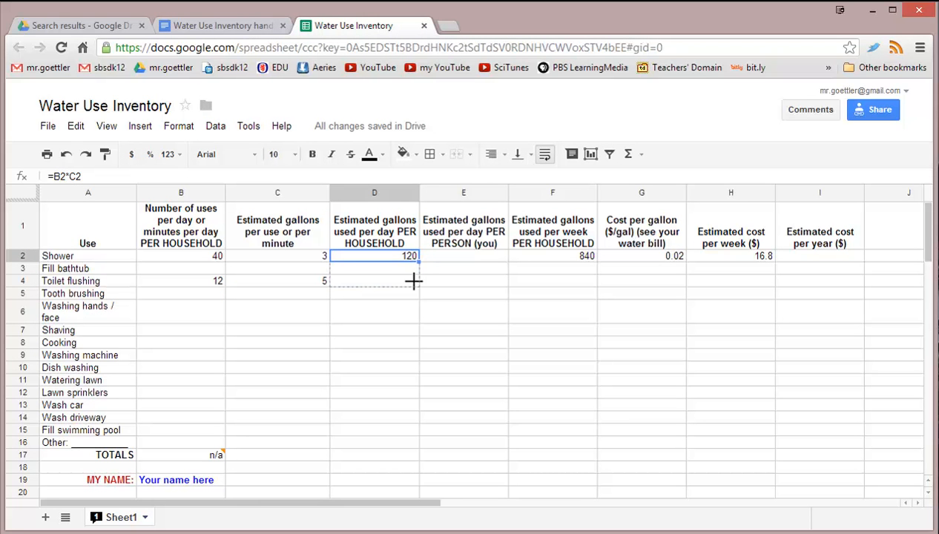
- Fill the =B2*C2 formula from D2 down to D4, giving toilet flushing 60 gallons
{"action": "left_click_drag", "start_coordinate": [410, 255], "coordinate": [410, 280]}
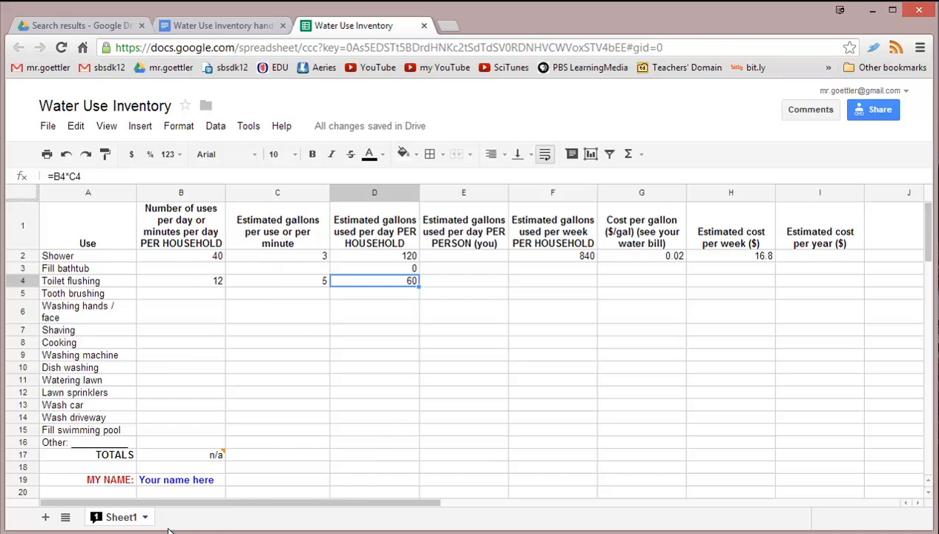
{"action": "mouse_move", "coordinate": [253, 346]}
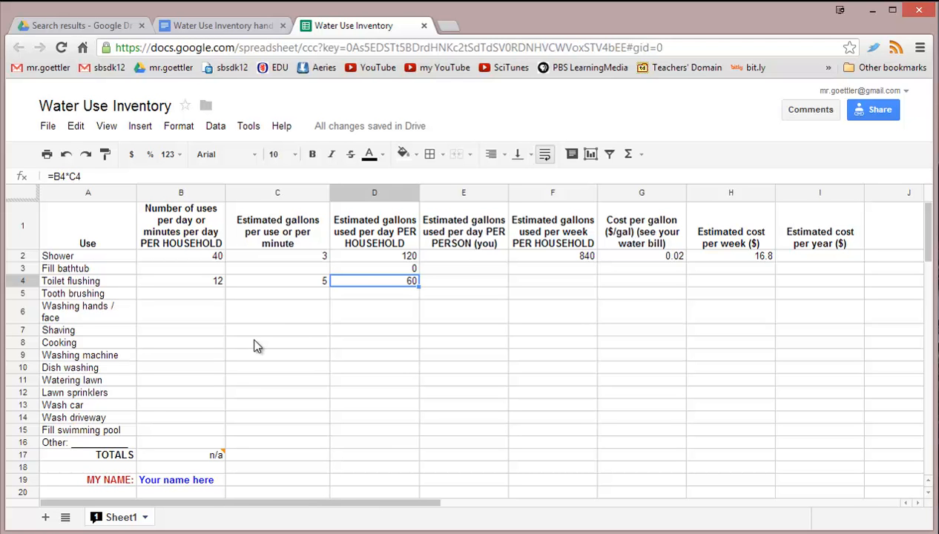
{"action": "mouse_move", "coordinate": [379, 295]}
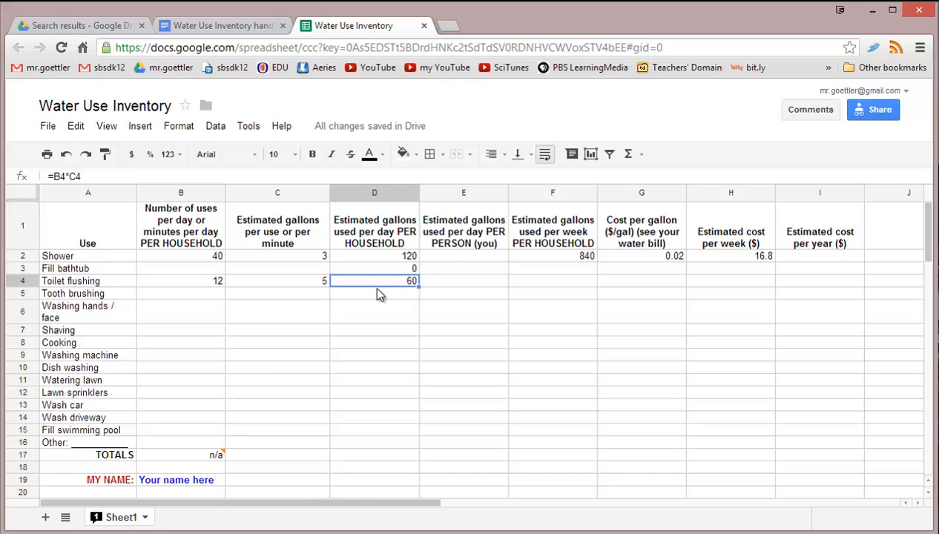
{"action": "mouse_move", "coordinate": [482, 238]}
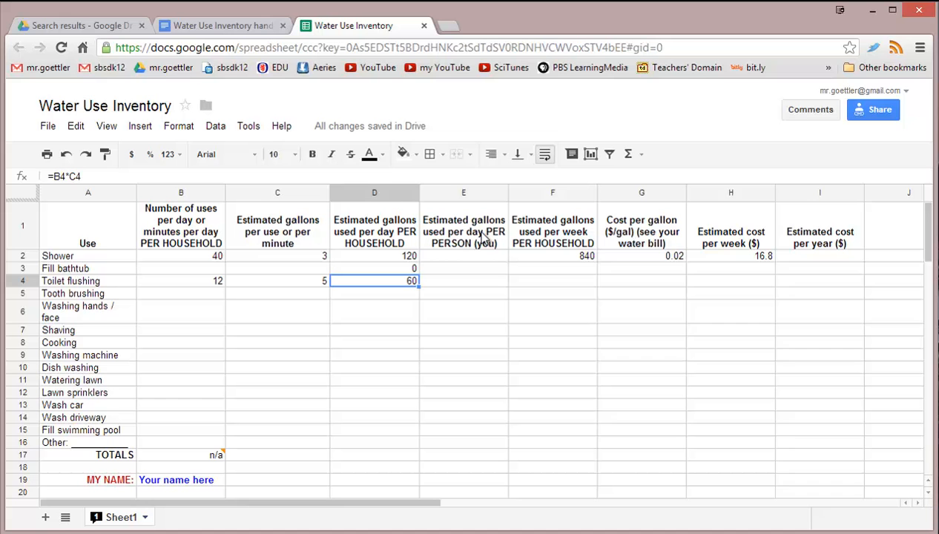
{"action": "mouse_move", "coordinate": [483, 254]}
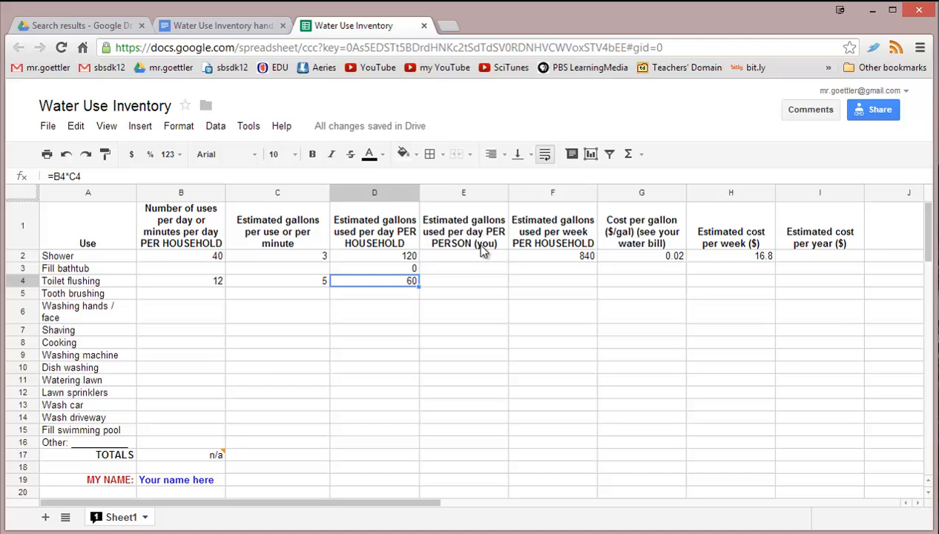
{"action": "mouse_move", "coordinate": [468, 262]}
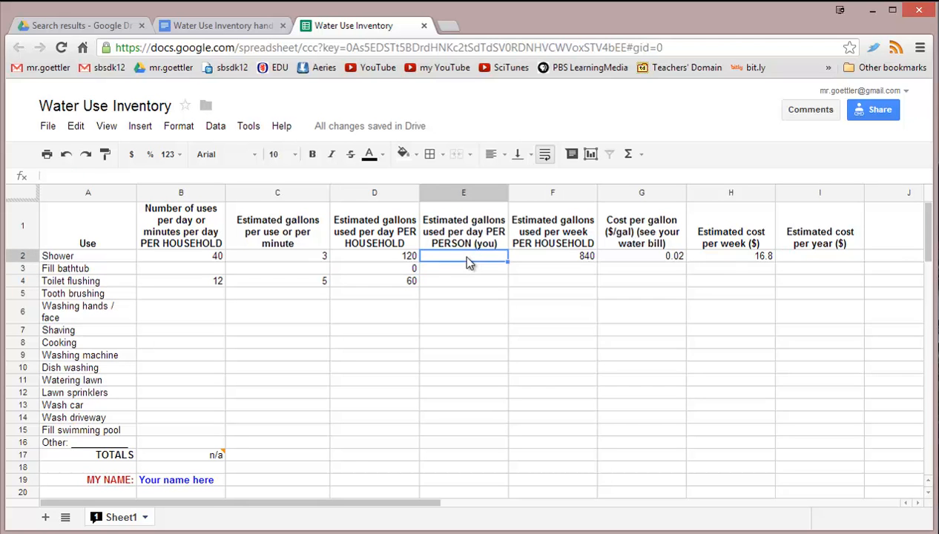
- Enter =D2/4 in E2 and fill it down to E16 (shower 30, toilet flushing 15)
{"action": "type", "text": "=D2"}
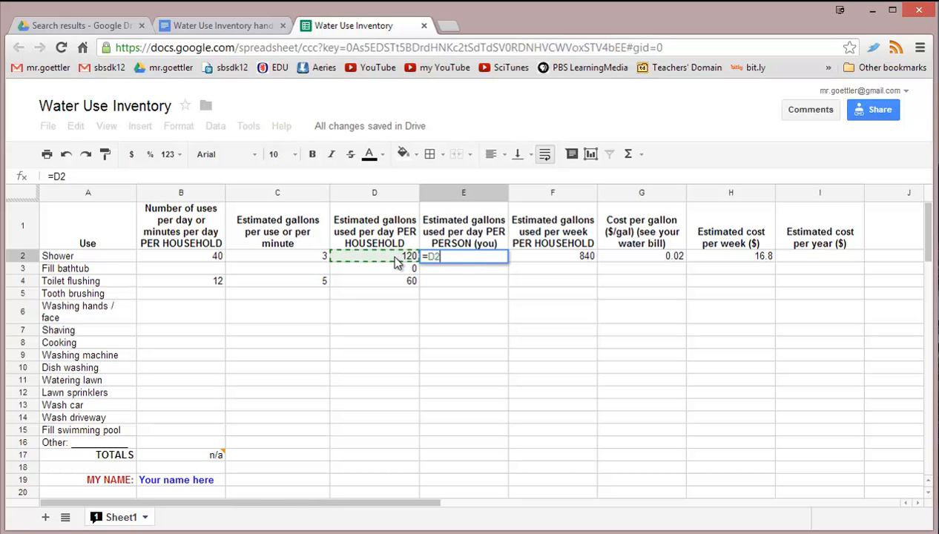
{"action": "type", "text": "/"}
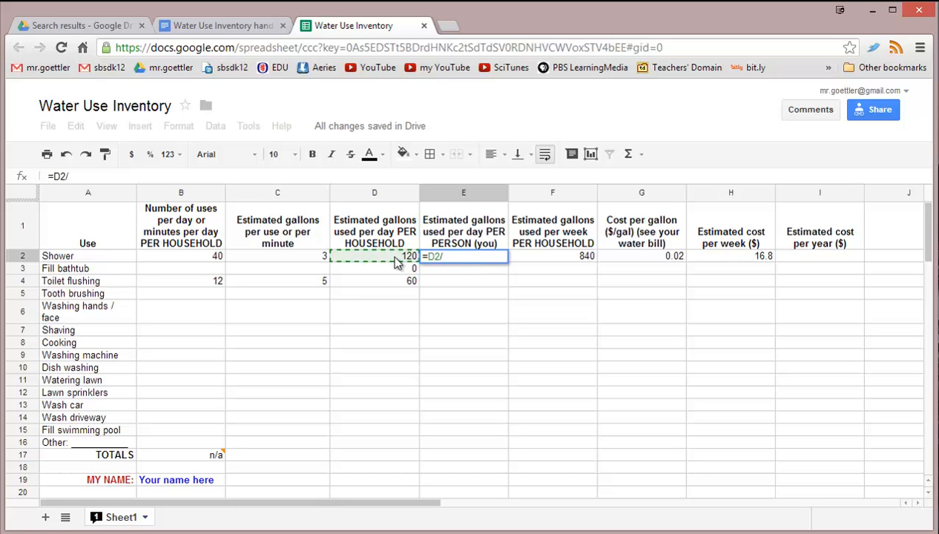
{"action": "key", "text": "Enter"}
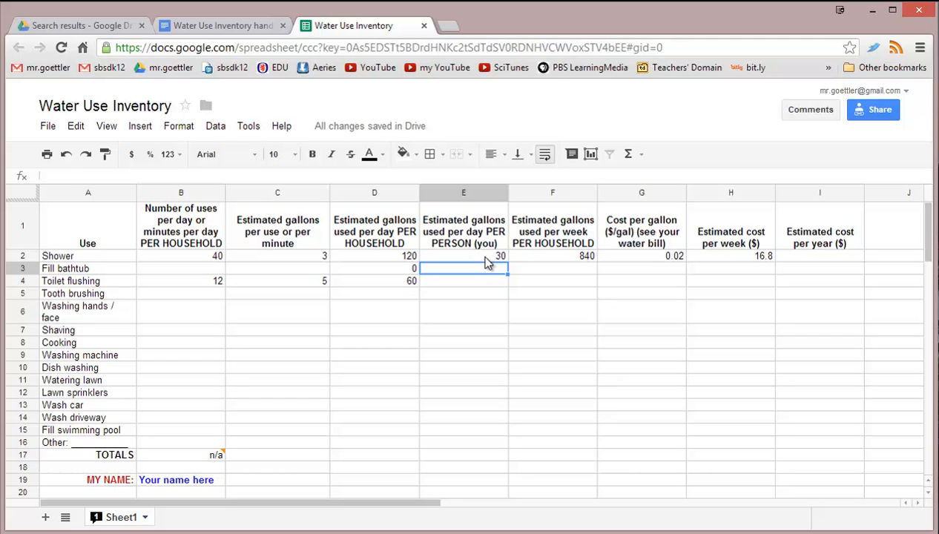
{"action": "left_click", "coordinate": [463, 255]}
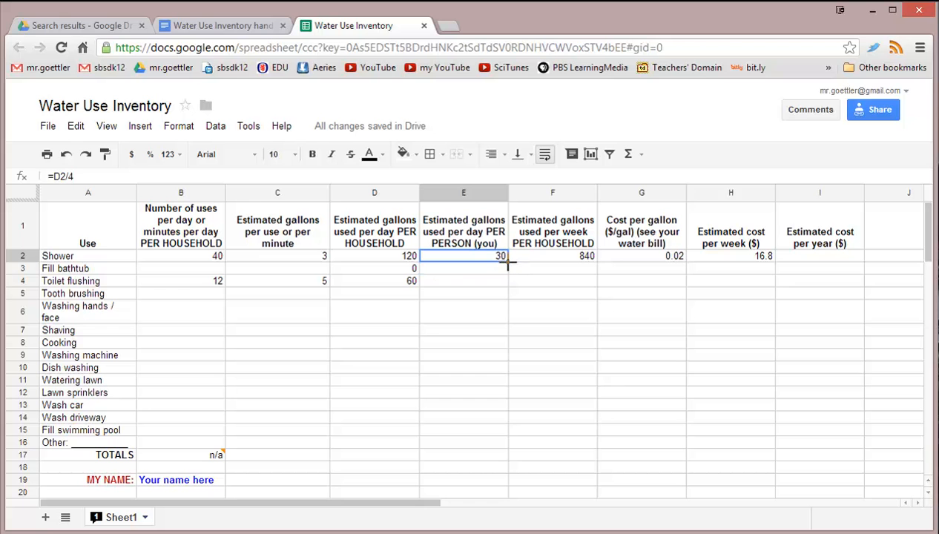
{"action": "left_click_drag", "start_coordinate": [463, 255], "coordinate": [463, 448]}
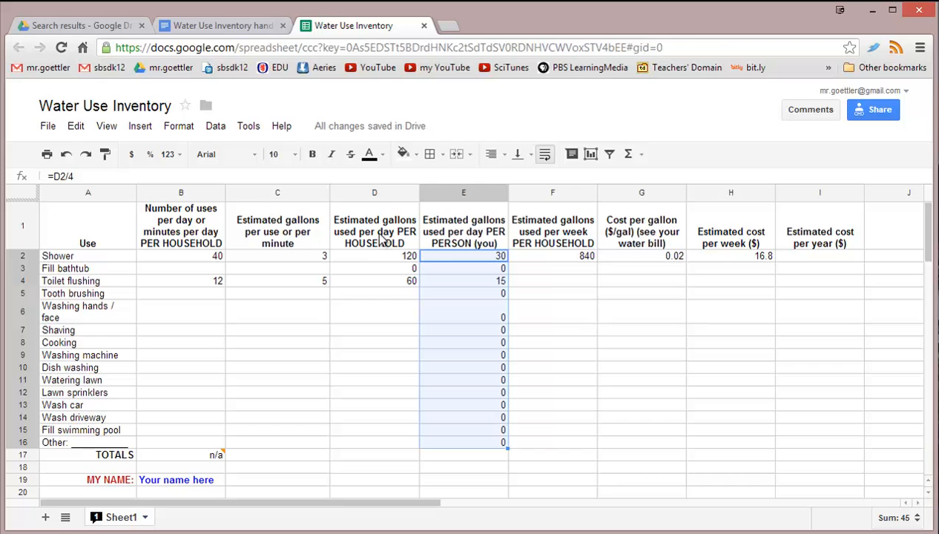
{"action": "mouse_move", "coordinate": [535, 286]}
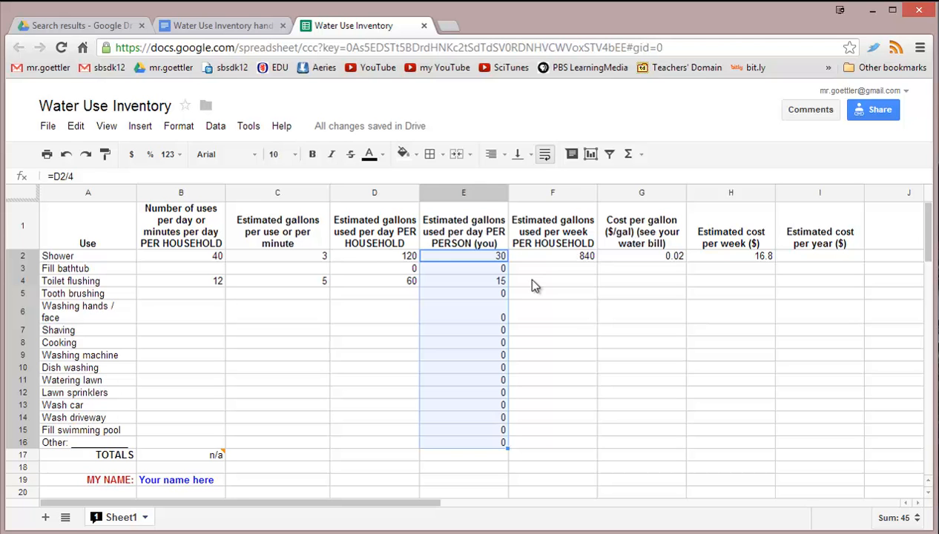
- Inspect Shower's weekly gallons formula (840) and select its cost cell
{"action": "left_click", "coordinate": [551, 255]}
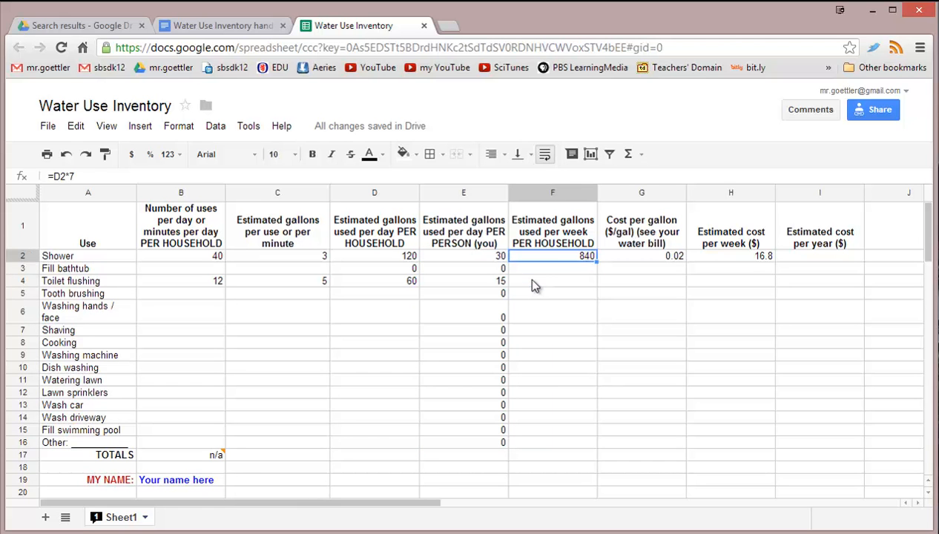
{"action": "mouse_move", "coordinate": [586, 265]}
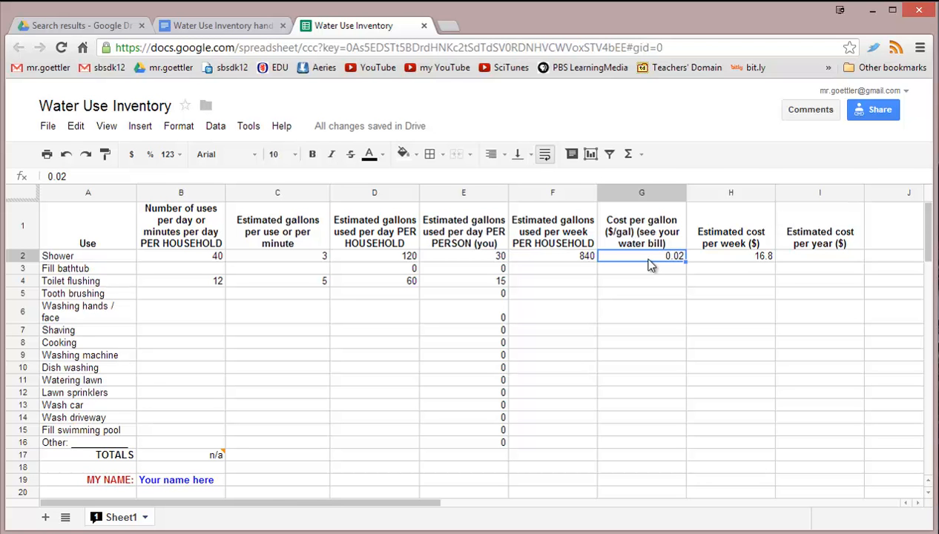
{"action": "mouse_move", "coordinate": [680, 263]}
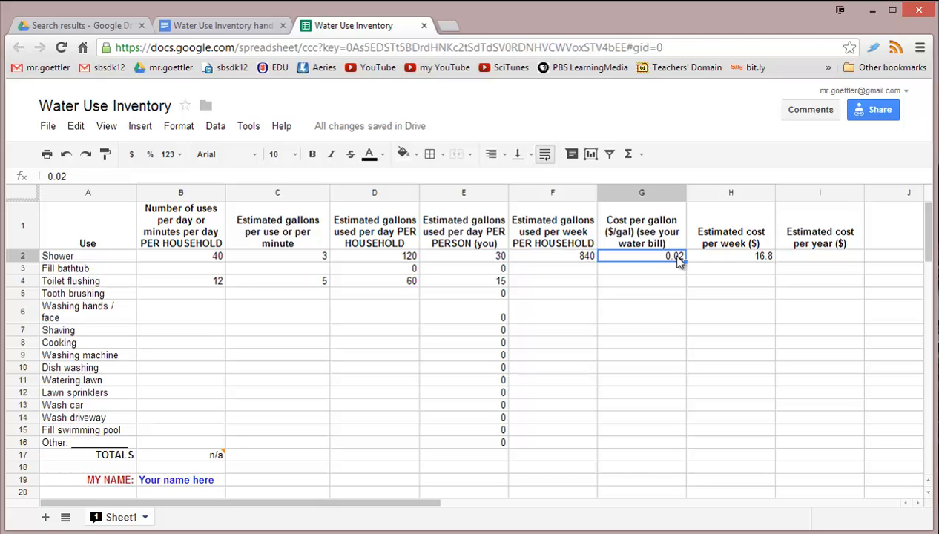
{"action": "mouse_move", "coordinate": [760, 268]}
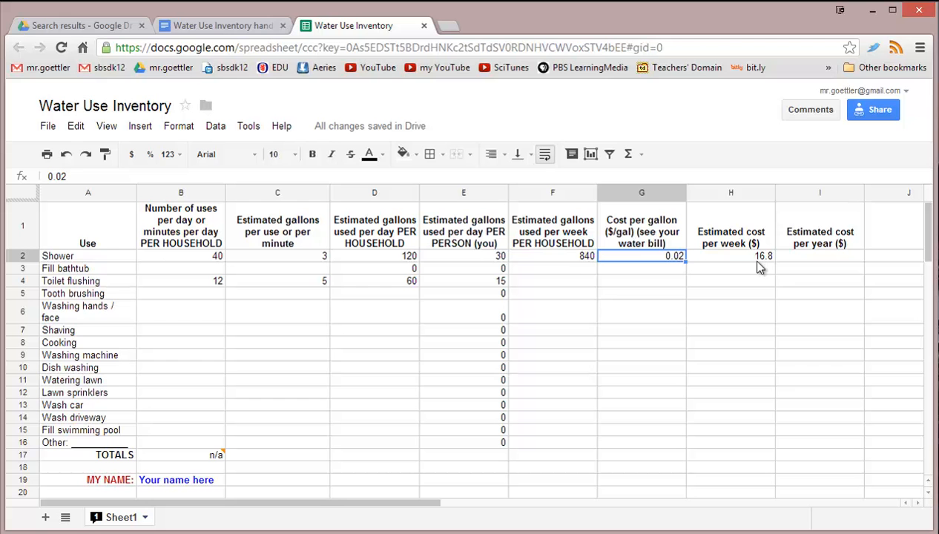
{"action": "mouse_move", "coordinate": [567, 275]}
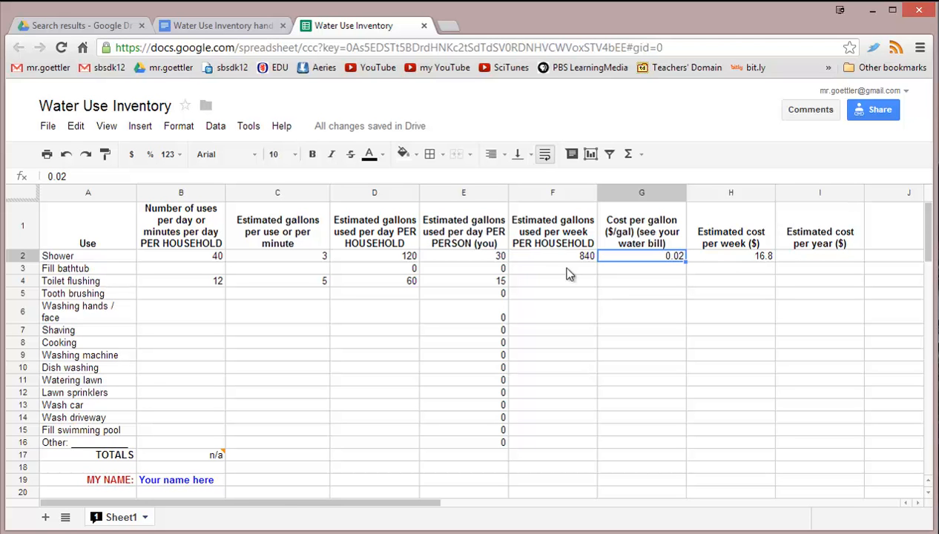
{"action": "mouse_move", "coordinate": [660, 258]}
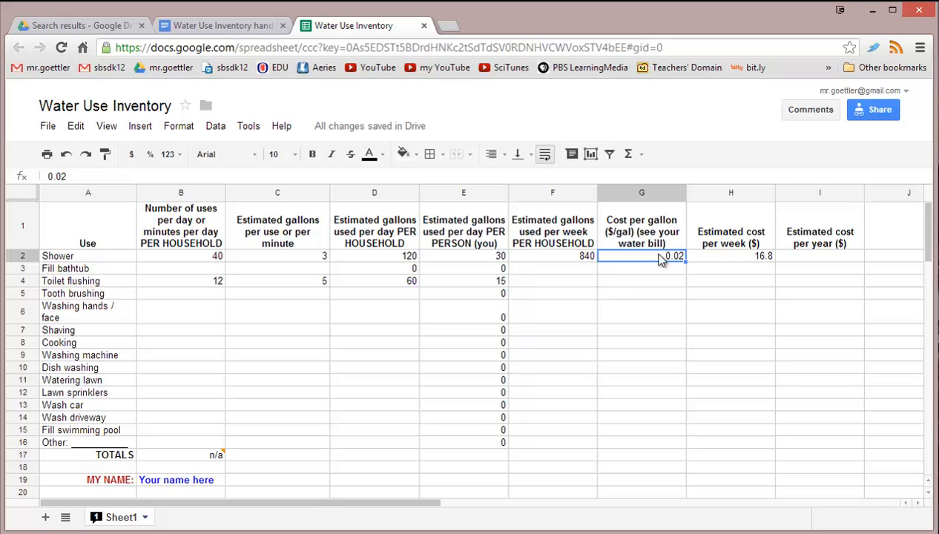
{"action": "left_click", "coordinate": [731, 256]}
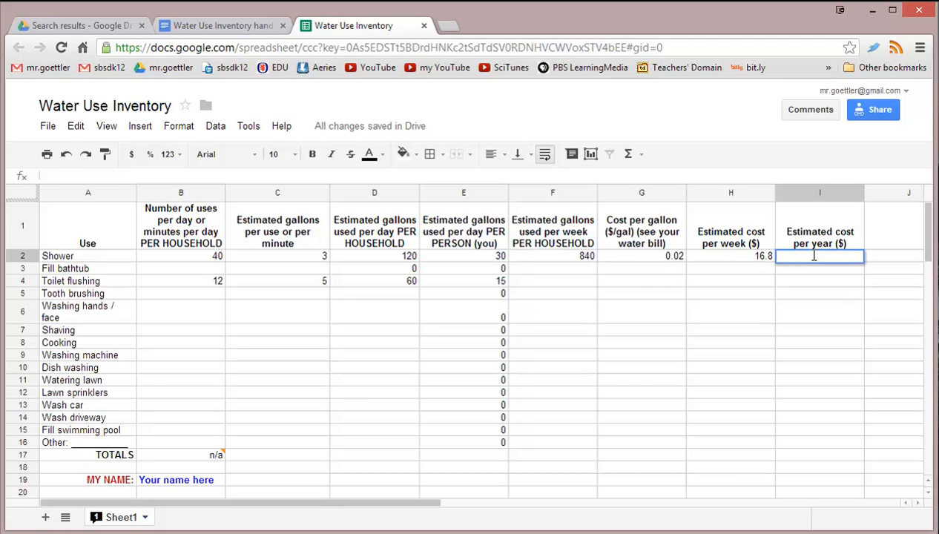
{"action": "mouse_move", "coordinate": [364, 397]}
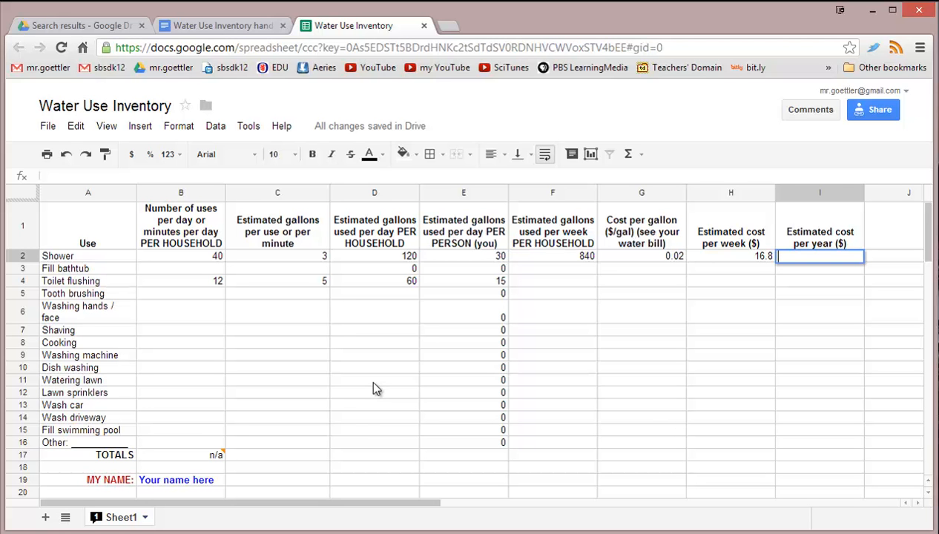
{"action": "mouse_move", "coordinate": [352, 438]}
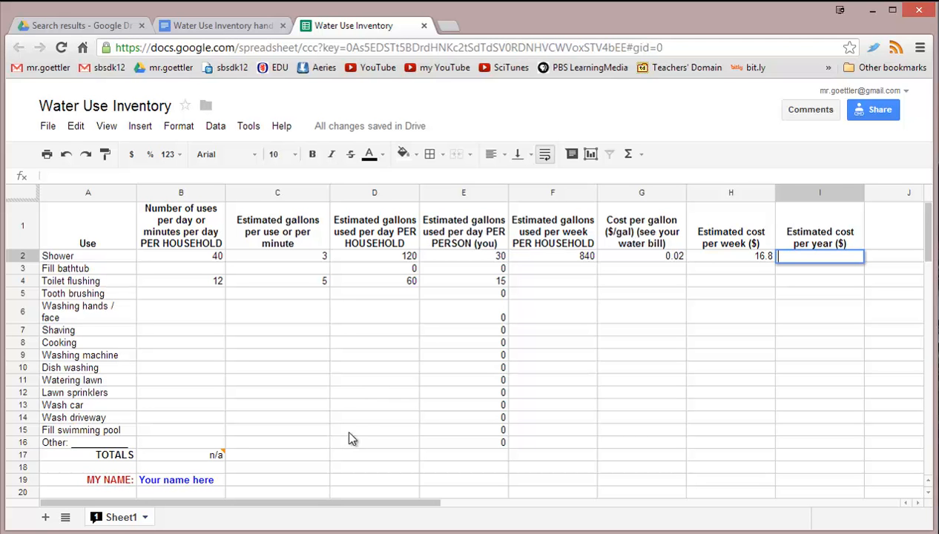
- Check the TOTALS note and usage values, then enter n/a in C17
{"action": "left_click", "coordinate": [278, 455]}
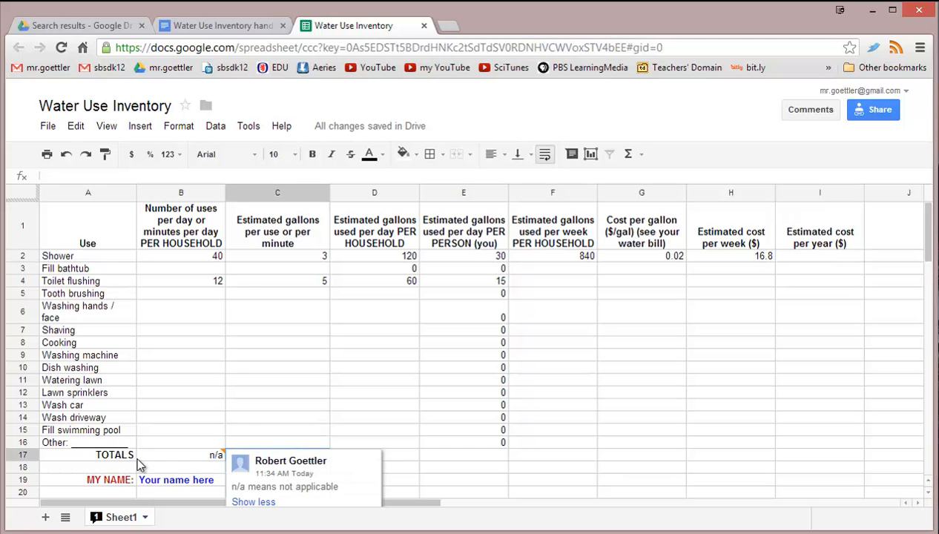
{"action": "left_click", "coordinate": [277, 455]}
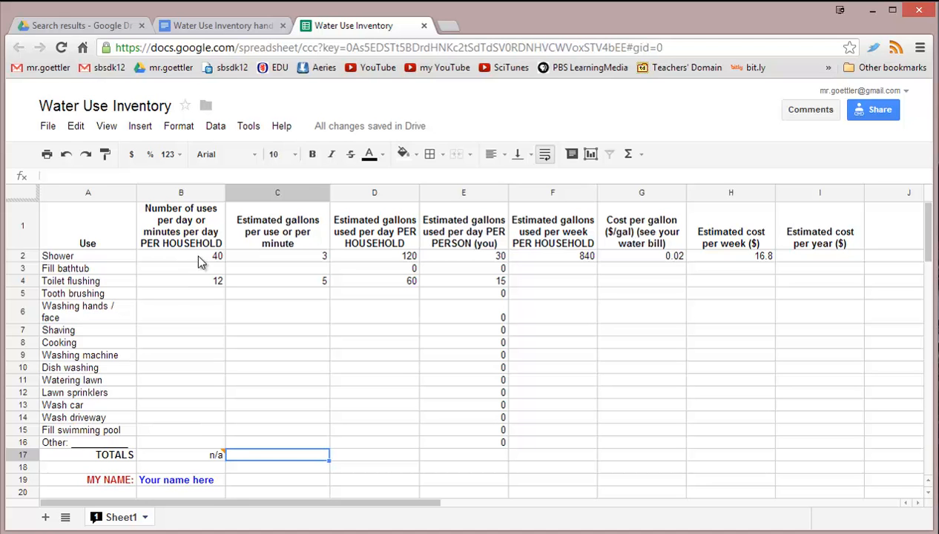
{"action": "left_click", "coordinate": [180, 255]}
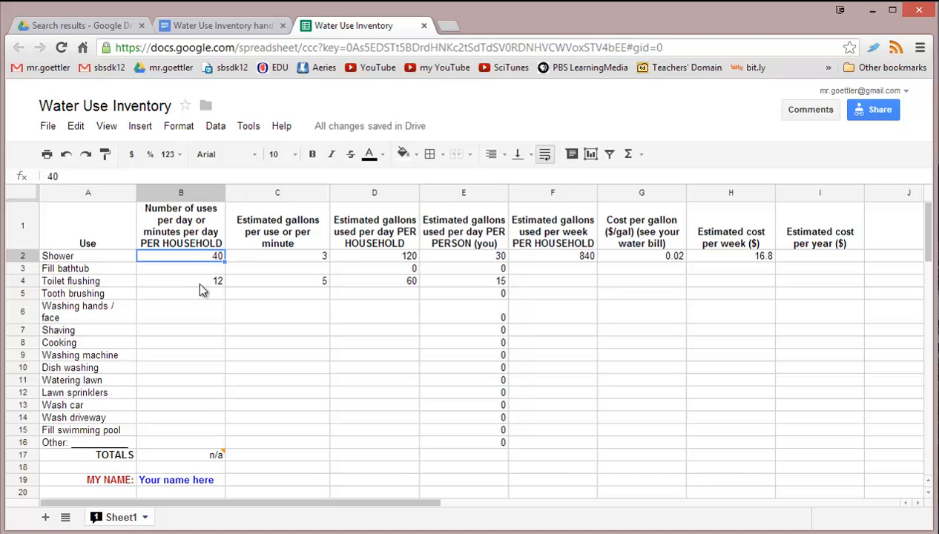
{"action": "left_click", "coordinate": [180, 280]}
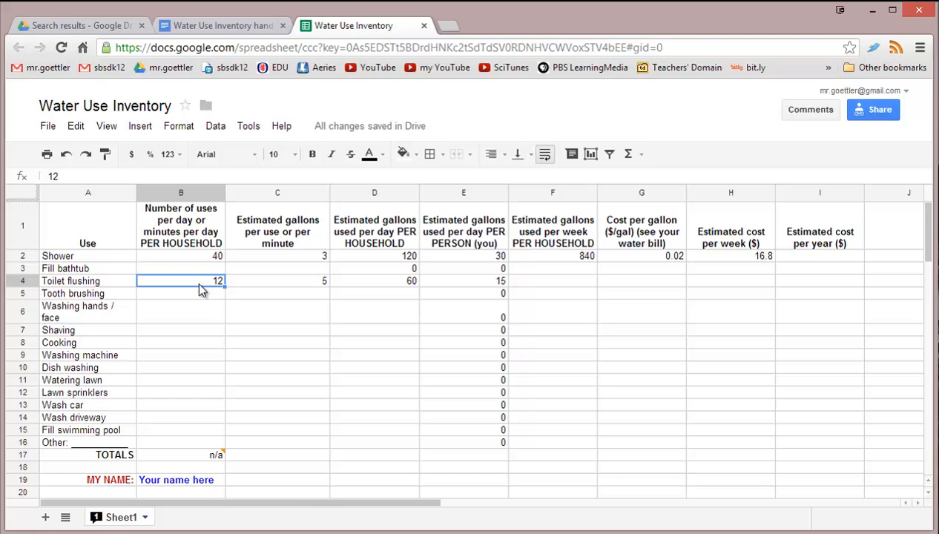
{"action": "left_click", "coordinate": [277, 454]}
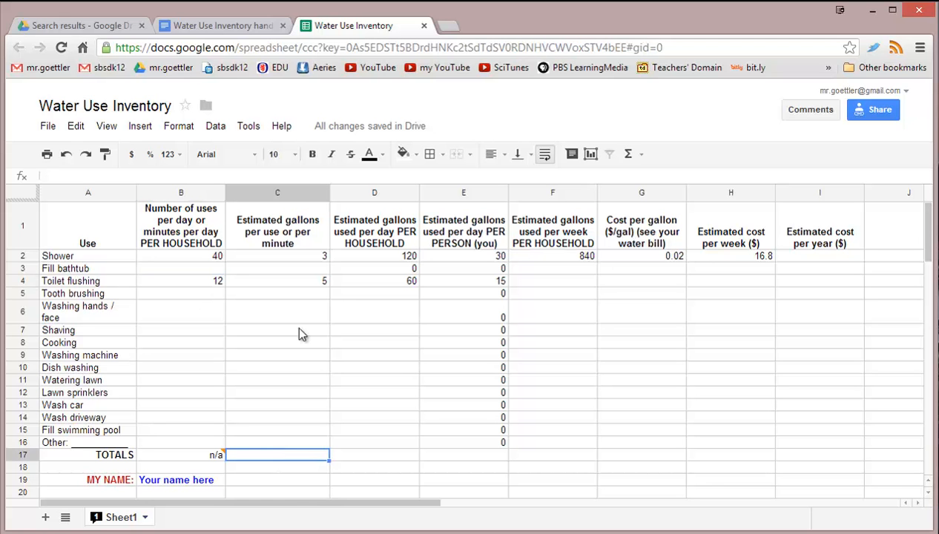
{"action": "mouse_move", "coordinate": [310, 239]}
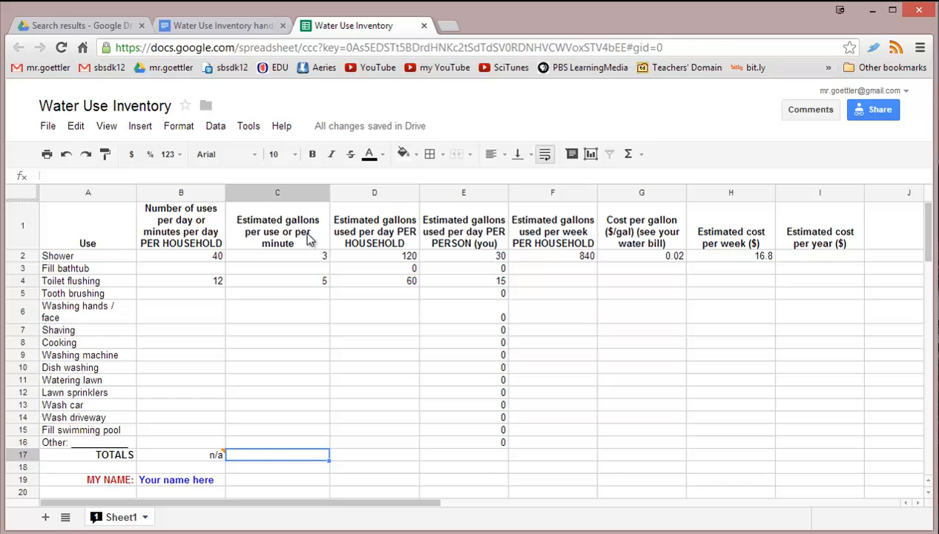
{"action": "mouse_move", "coordinate": [282, 470]}
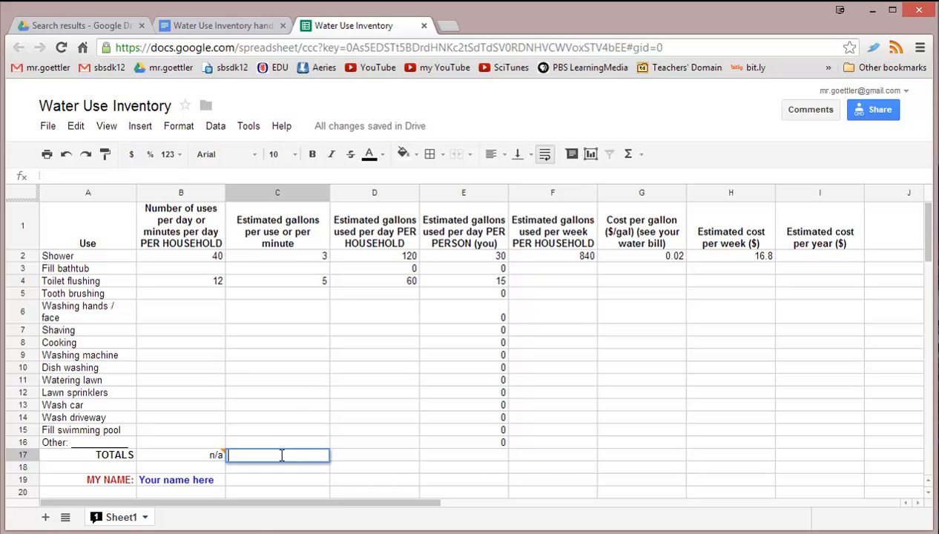
{"action": "type", "text": "n/a"}
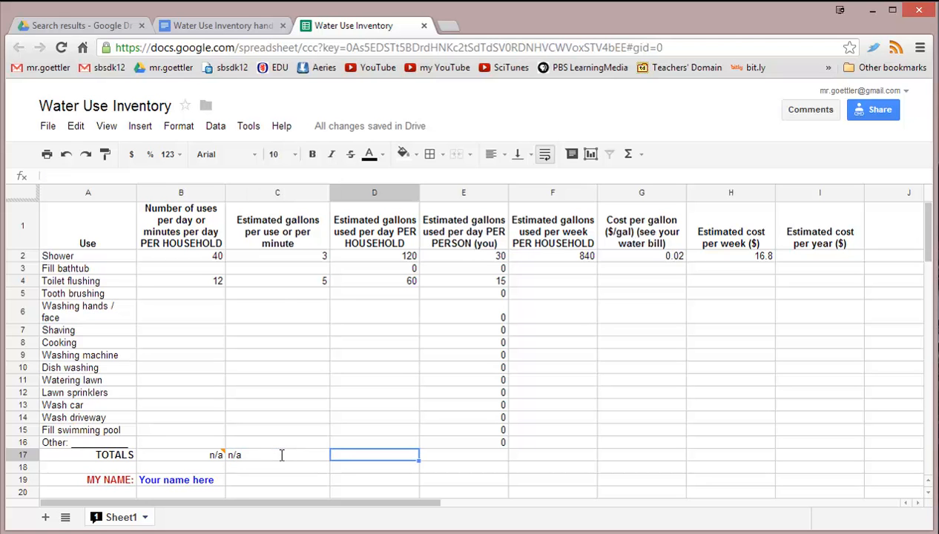
{"action": "mouse_move", "coordinate": [406, 239]}
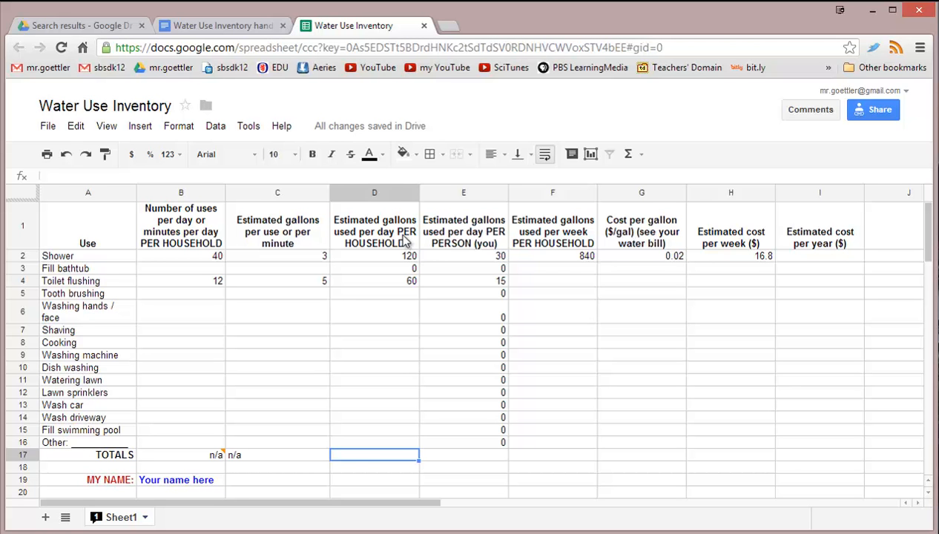
{"action": "mouse_move", "coordinate": [375, 458]}
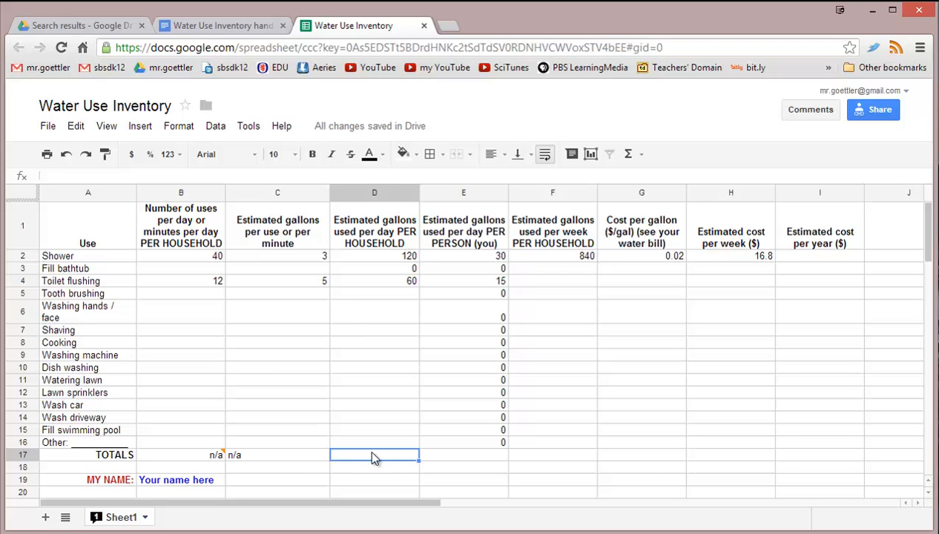
{"action": "mouse_move", "coordinate": [580, 192]}
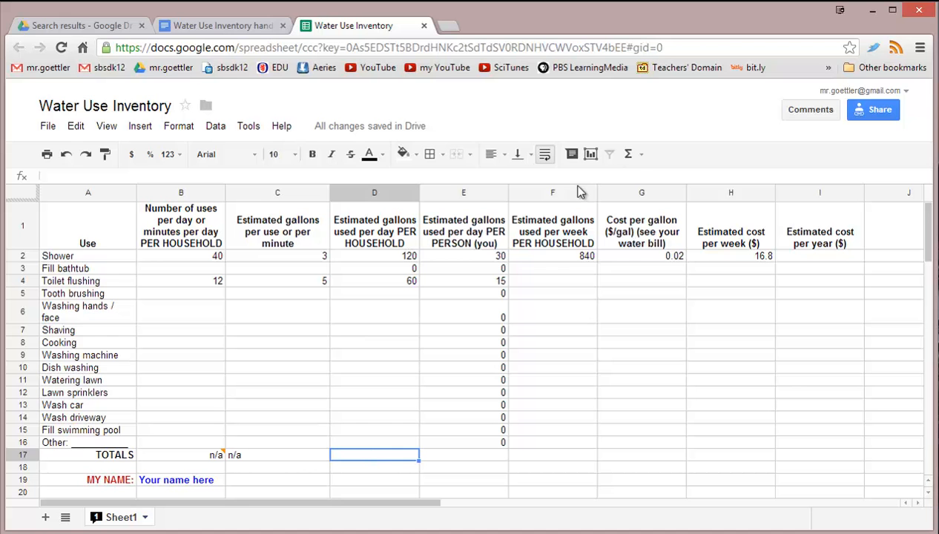
{"action": "mouse_move", "coordinate": [628, 154]}
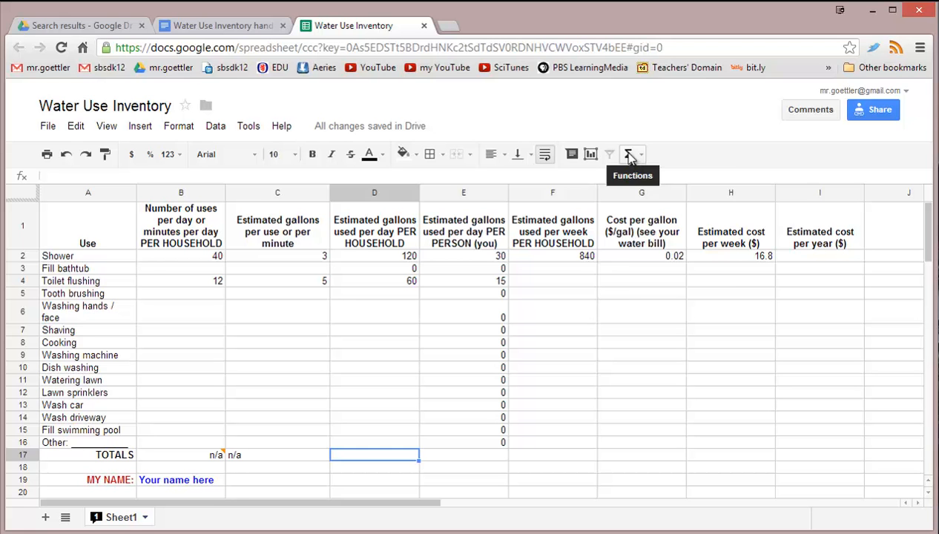
- Insert SUM over D2:D16 in D17, totaling 180 daily household gallons
{"action": "left_click", "coordinate": [628, 154]}
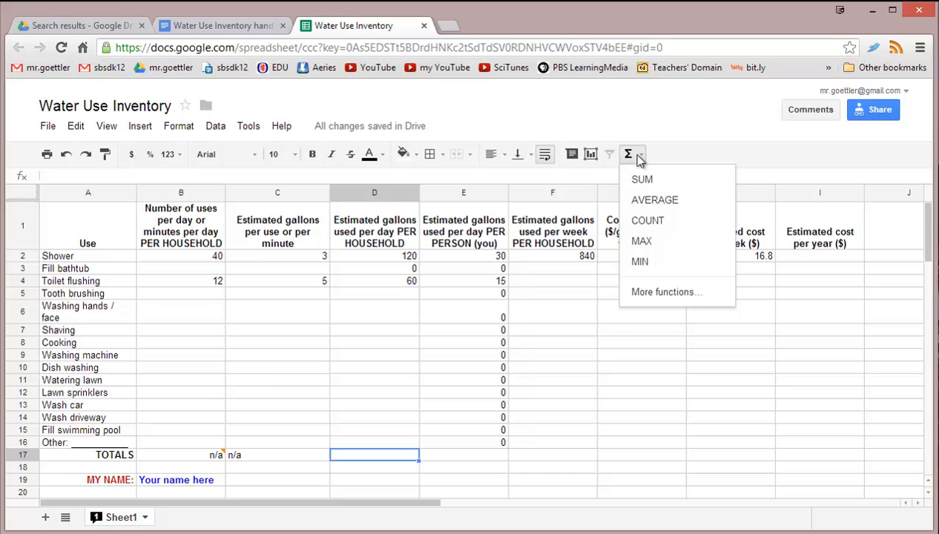
{"action": "mouse_move", "coordinate": [629, 154]}
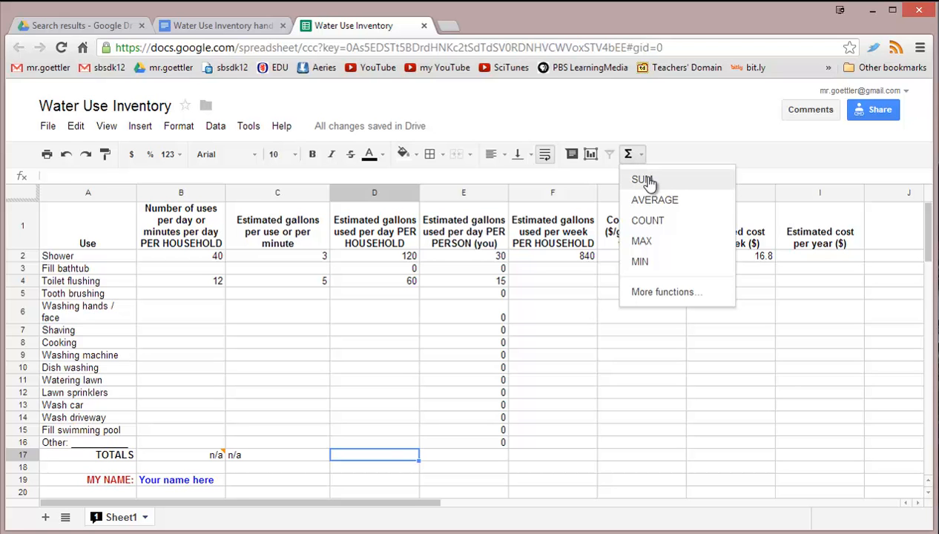
{"action": "left_click", "coordinate": [642, 179]}
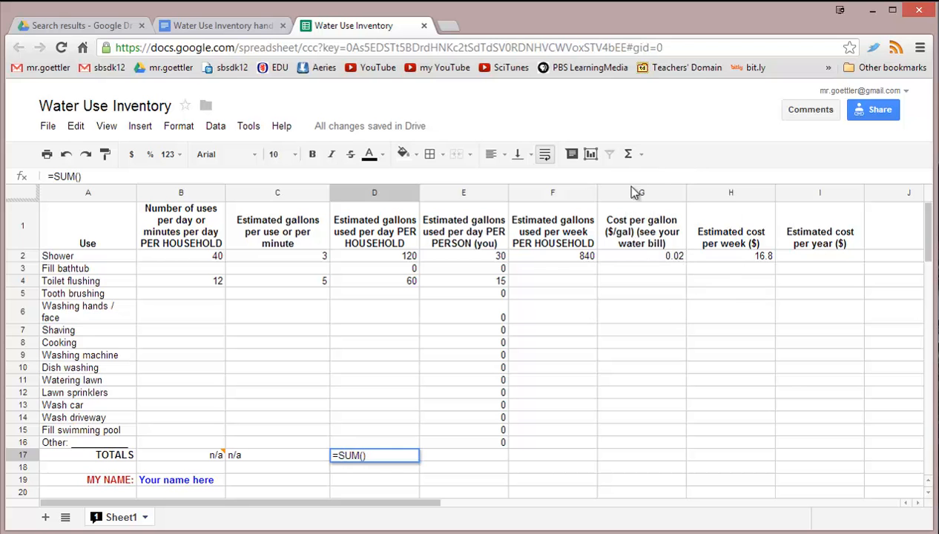
{"action": "left_click_drag", "start_coordinate": [373, 255], "coordinate": [373, 419]}
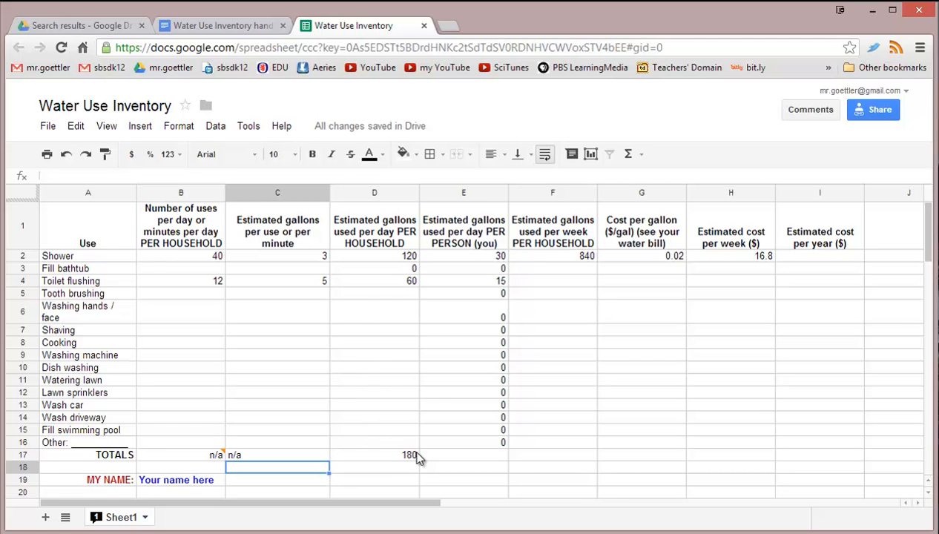
{"action": "mouse_move", "coordinate": [413, 312]}
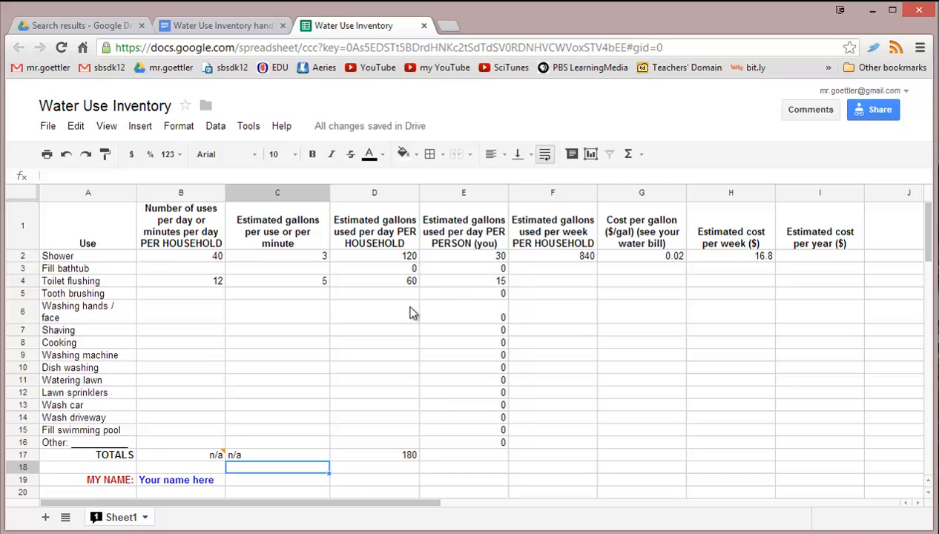
- Copy D17's SUM formula across the TOTALS row to I17, giving 45, 840, 0.02, 16.8 and 0
{"action": "left_click", "coordinate": [374, 455]}
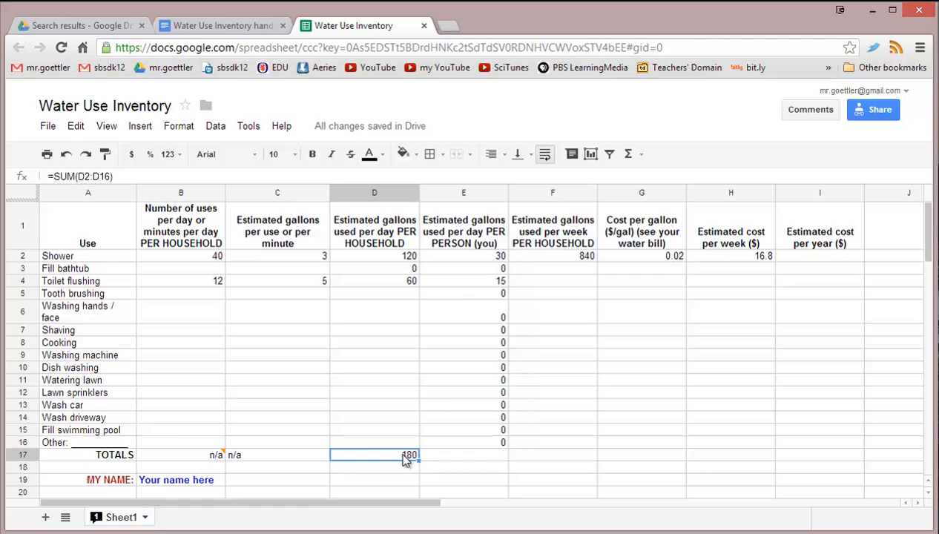
{"action": "double_click", "coordinate": [373, 454]}
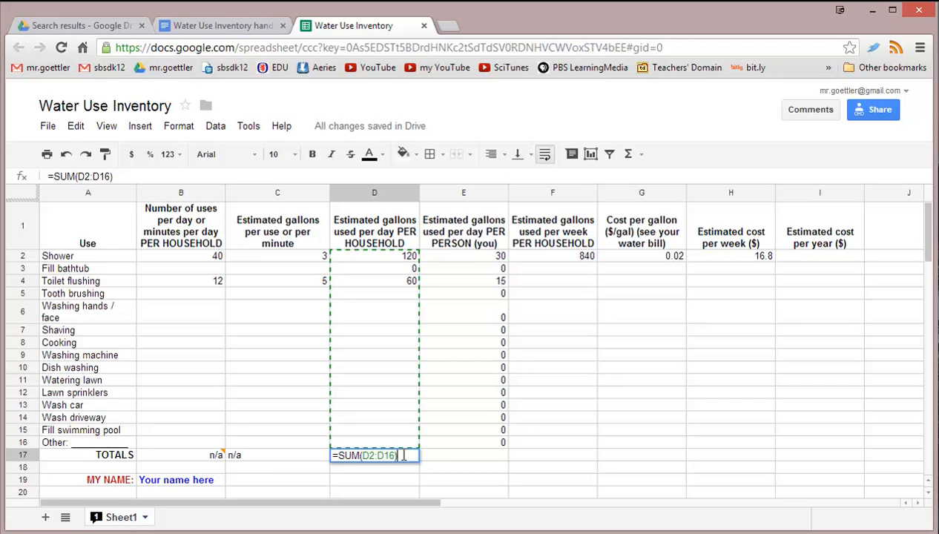
{"action": "key", "text": "enter"}
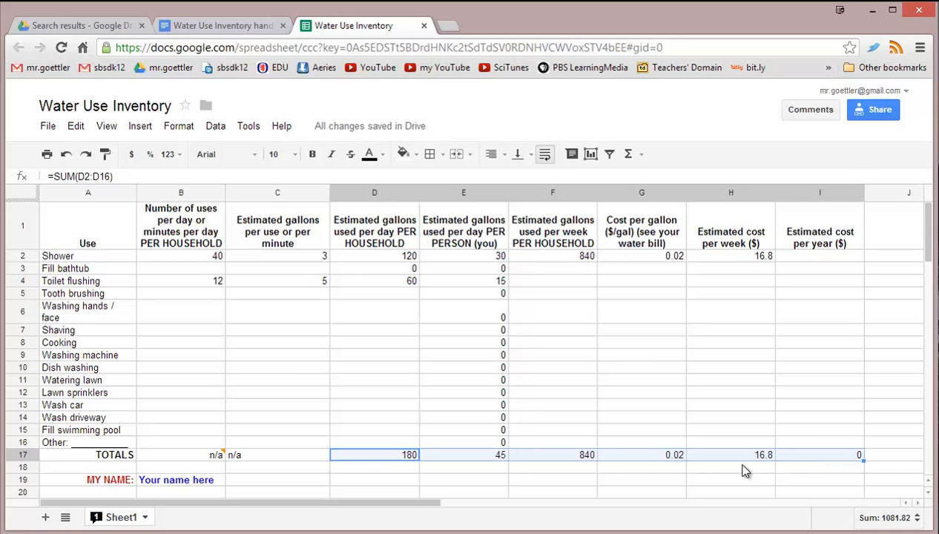
{"action": "mouse_move", "coordinate": [848, 462]}
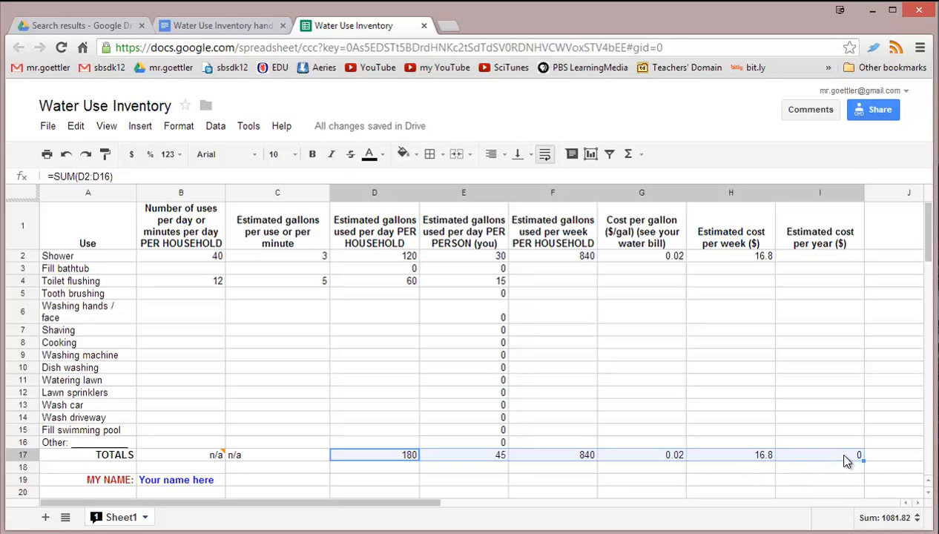
{"action": "mouse_move", "coordinate": [840, 463]}
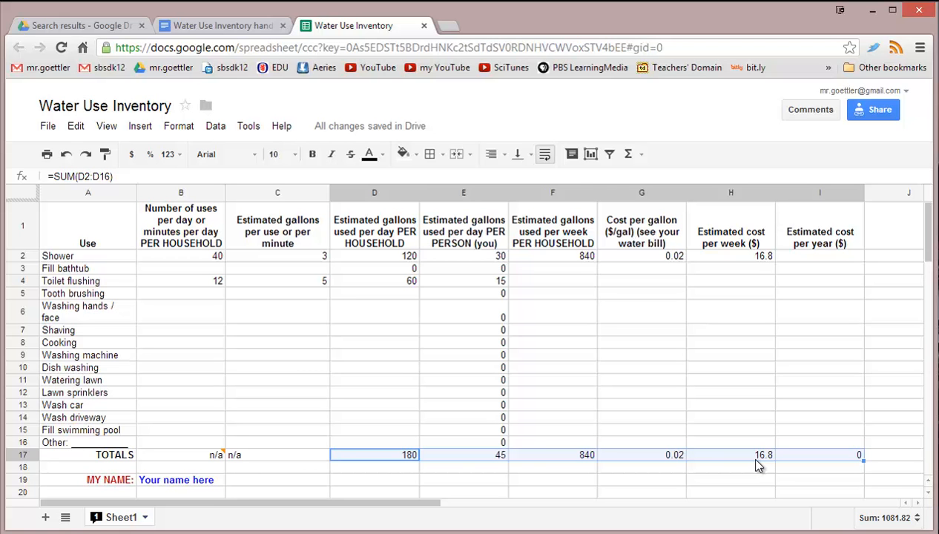
{"action": "left_click", "coordinate": [177, 480]}
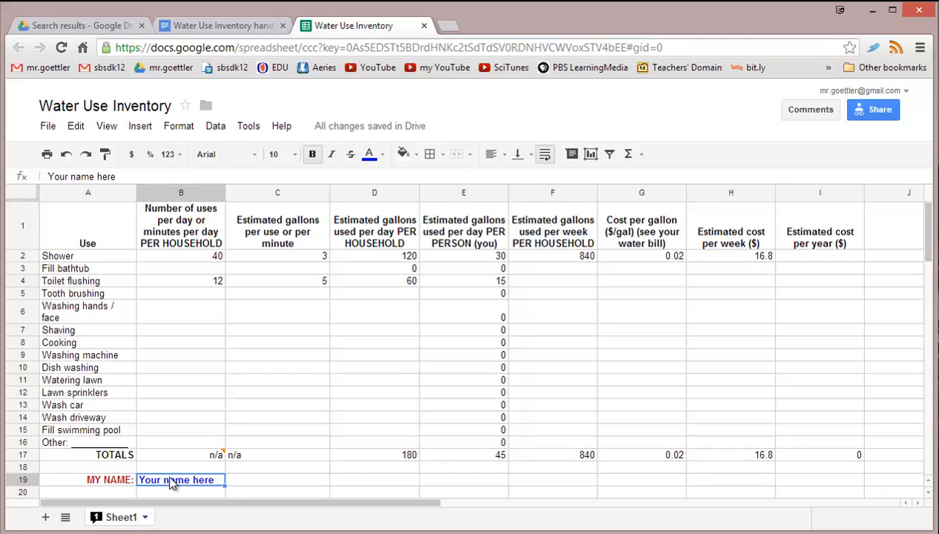
{"action": "mouse_move", "coordinate": [289, 442]}
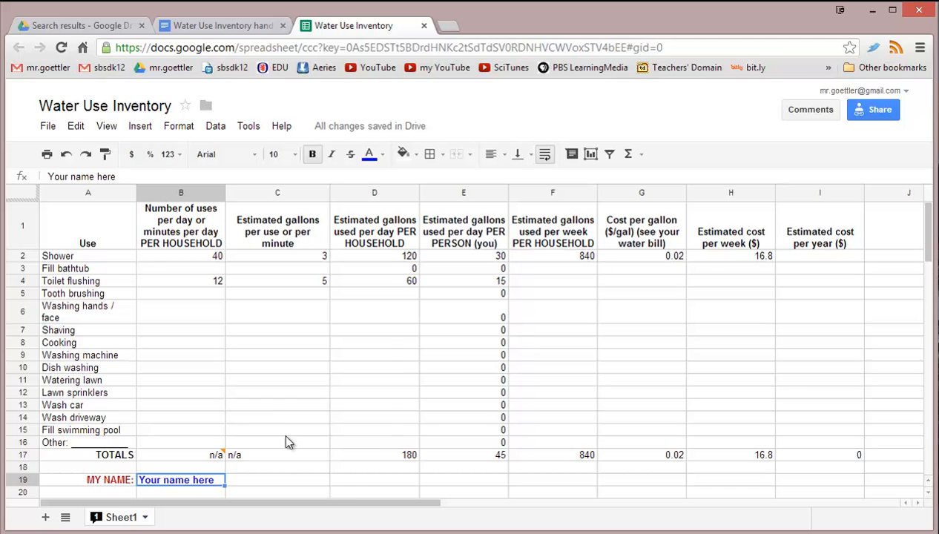